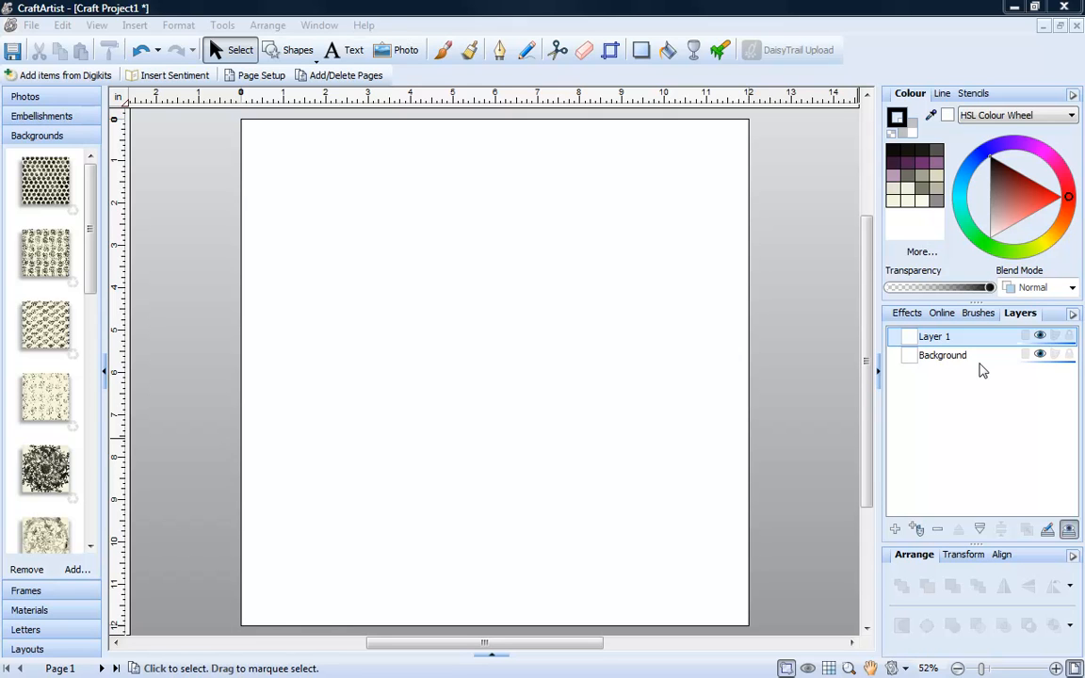
pyautogui.moveTo(965, 370)
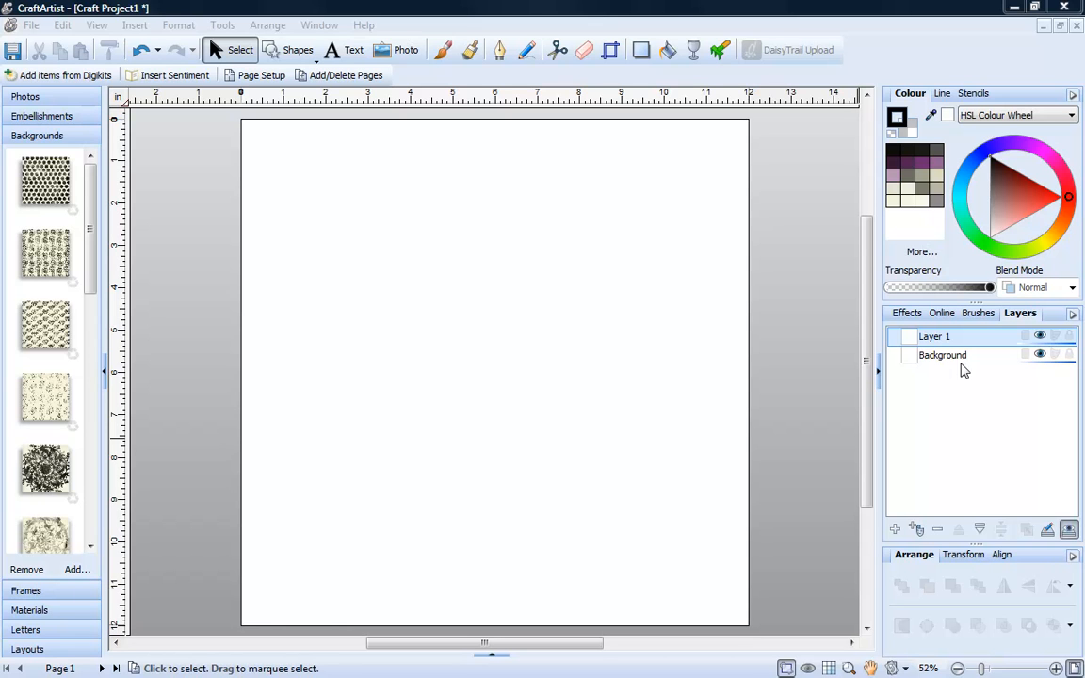
# - Apply the first black polka-dot pattern as the page background
pyautogui.click(45, 183)
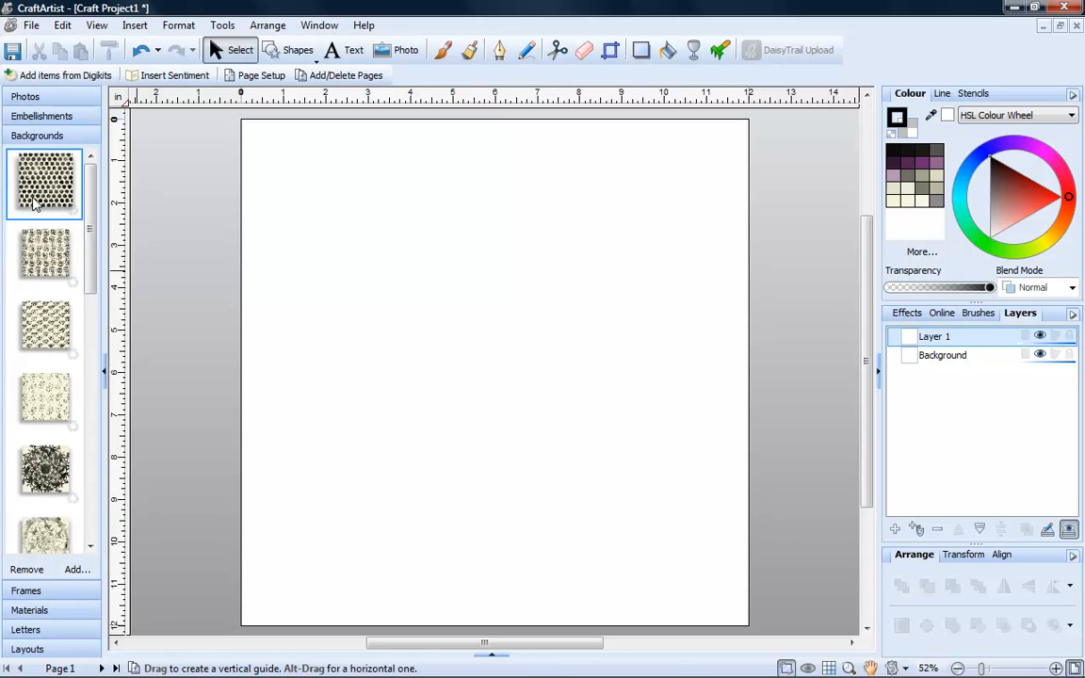
pyautogui.doubleClick(46, 184)
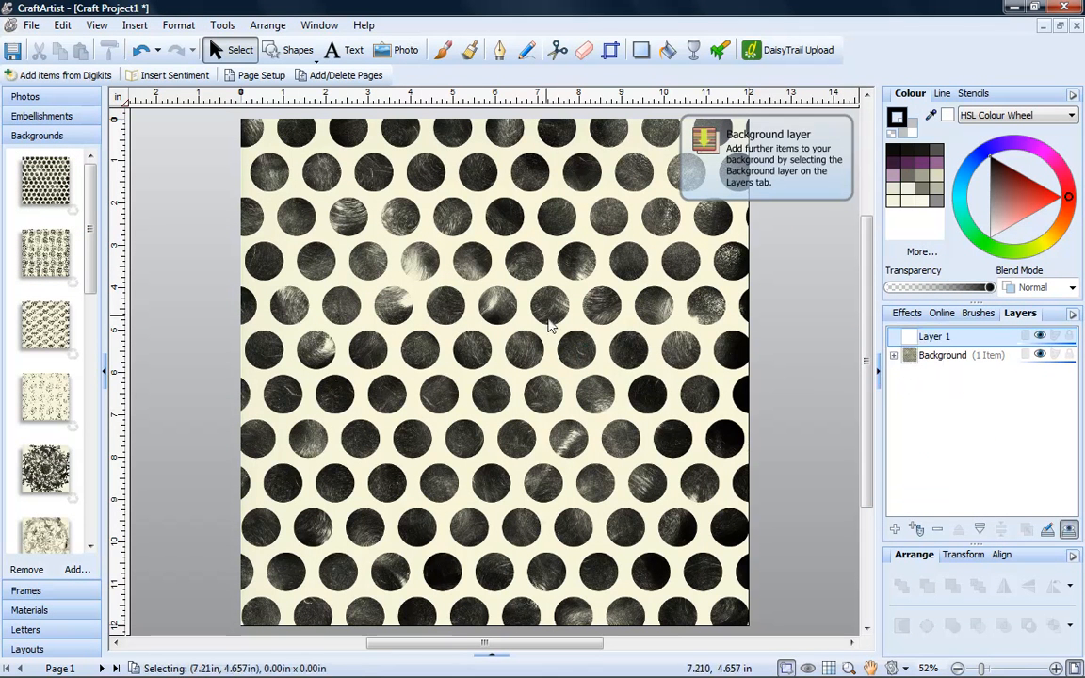
# - Apply the wedding photo layout, then expand Layer 1 and scroll through its items
pyautogui.click(27, 212)
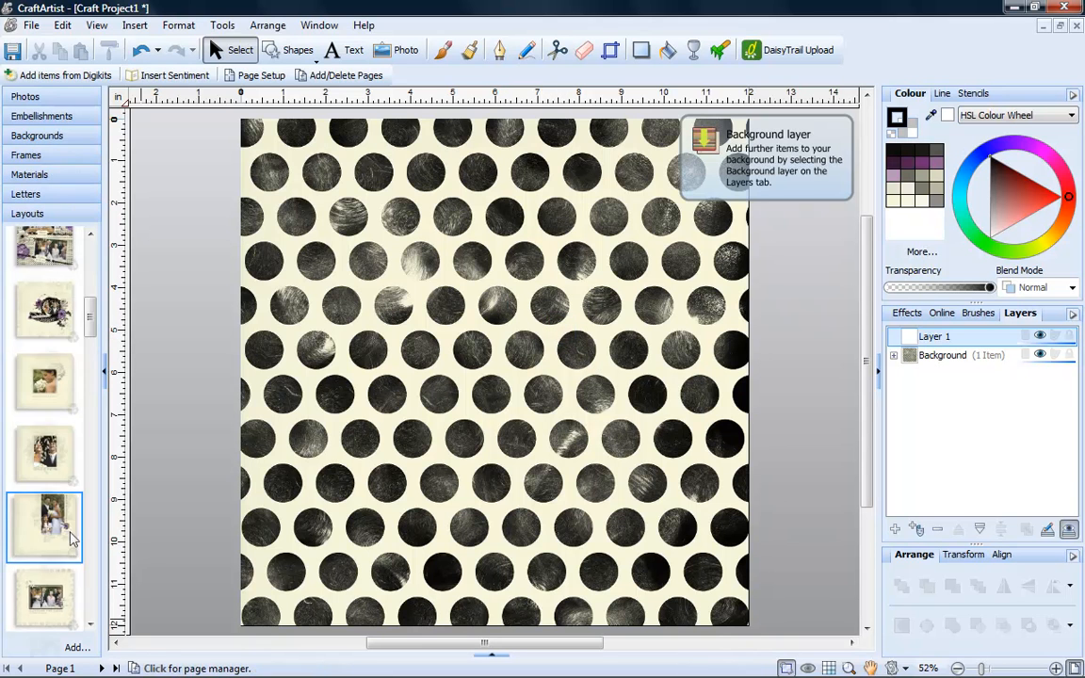
pyautogui.click(46, 311)
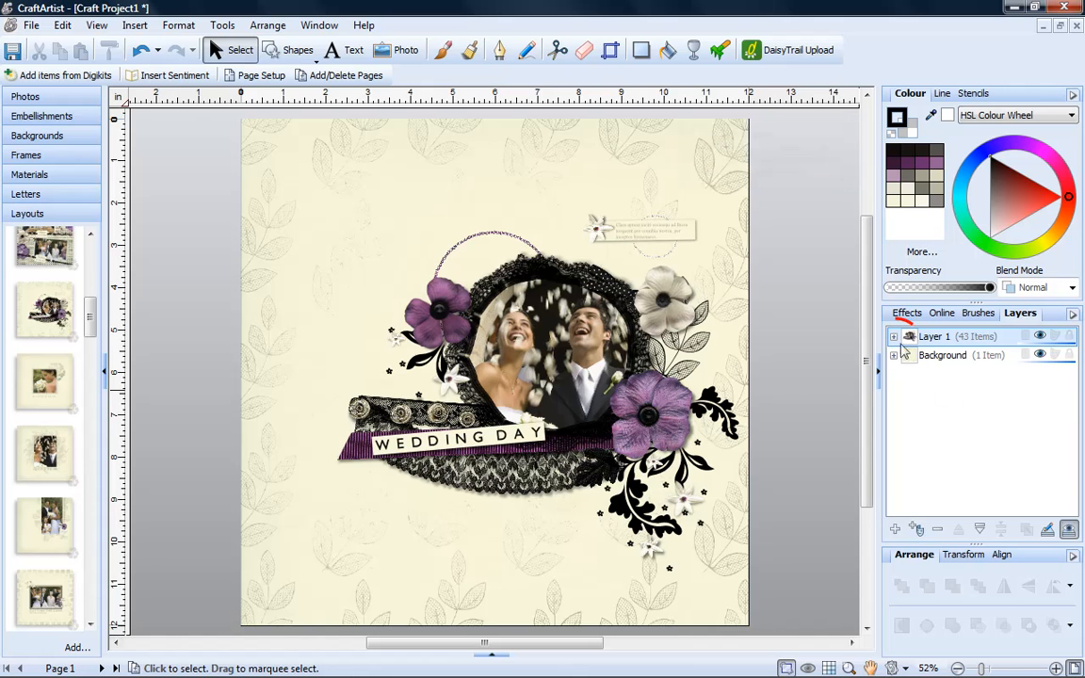
pyautogui.click(893, 336)
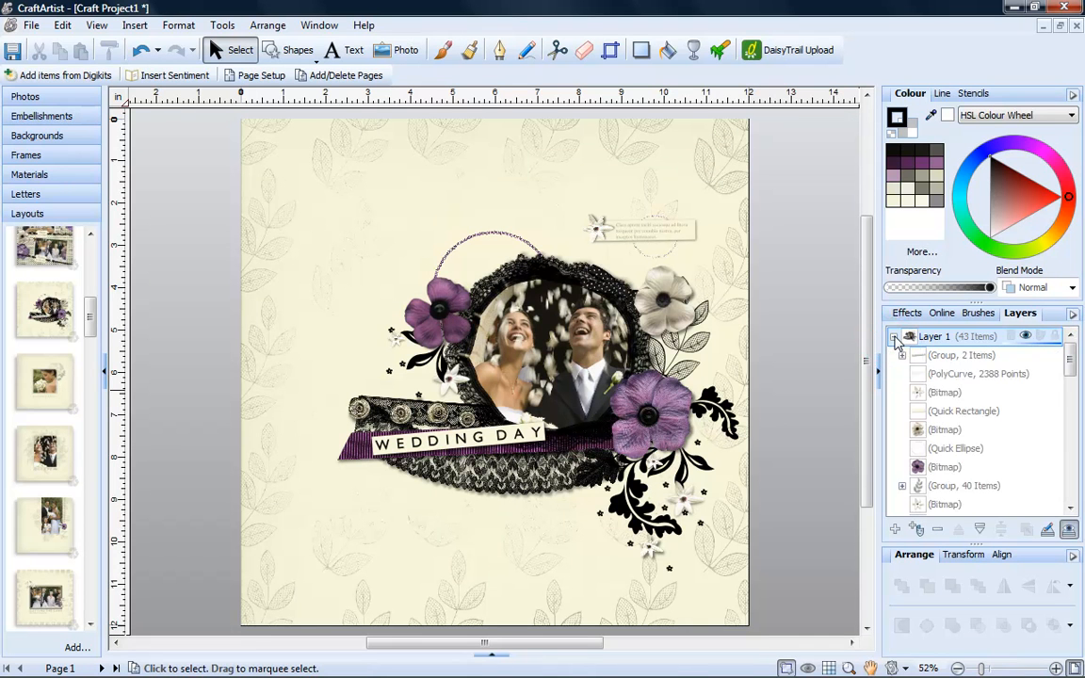
pyautogui.scroll(-3)
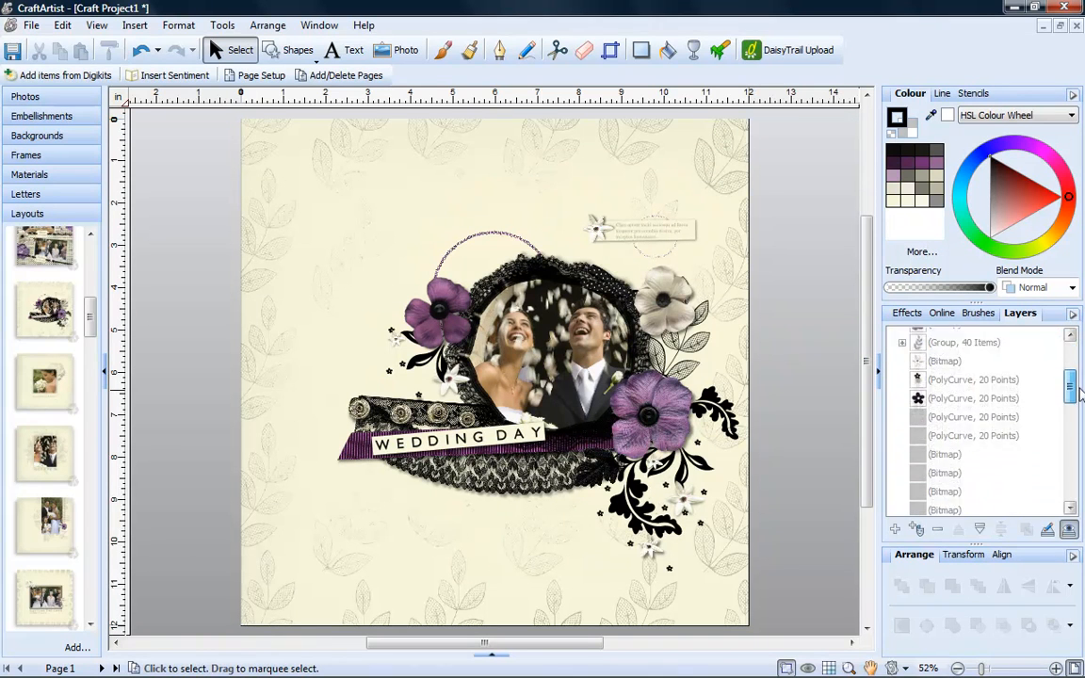
pyautogui.scroll(-3)
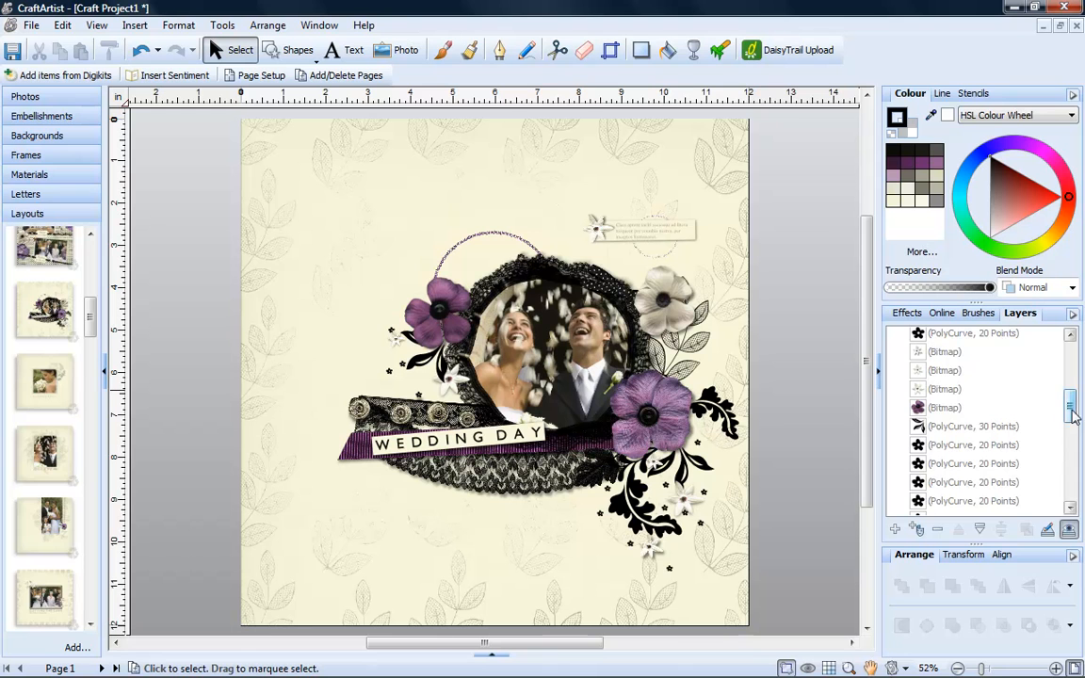
pyautogui.scroll(3)
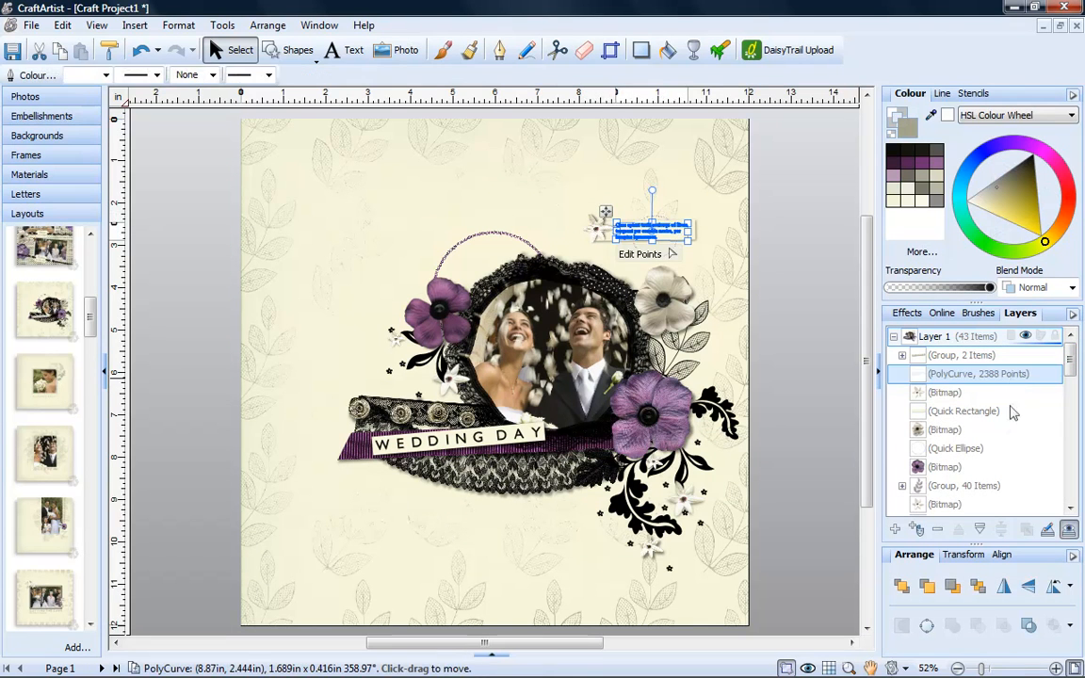
pyautogui.click(944, 429)
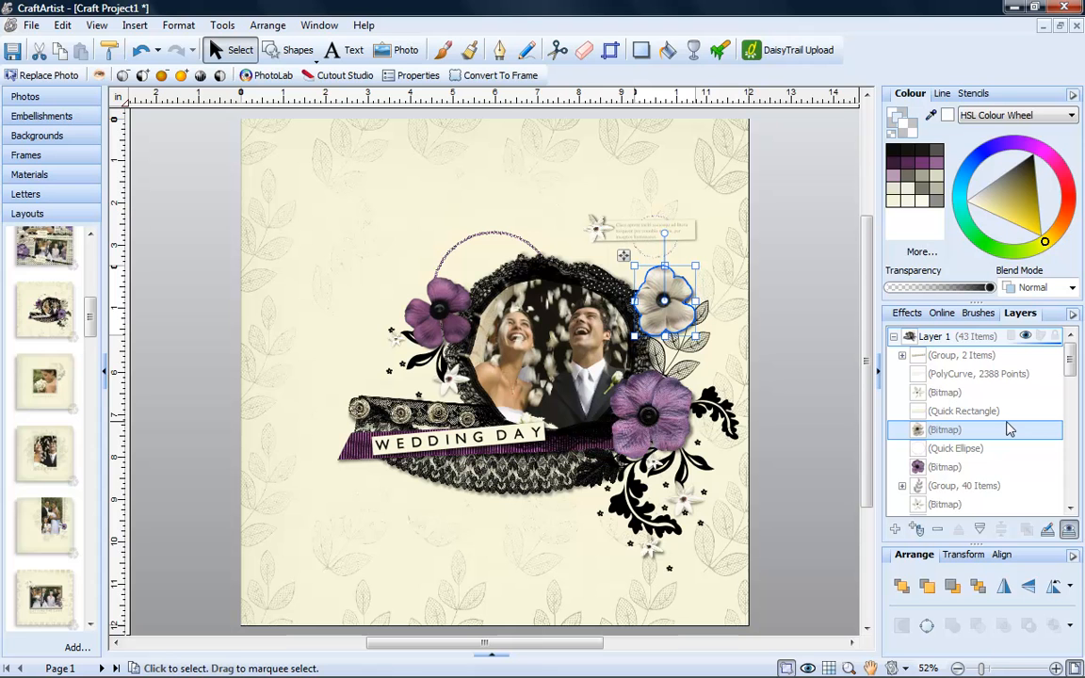
pyautogui.moveTo(996, 422)
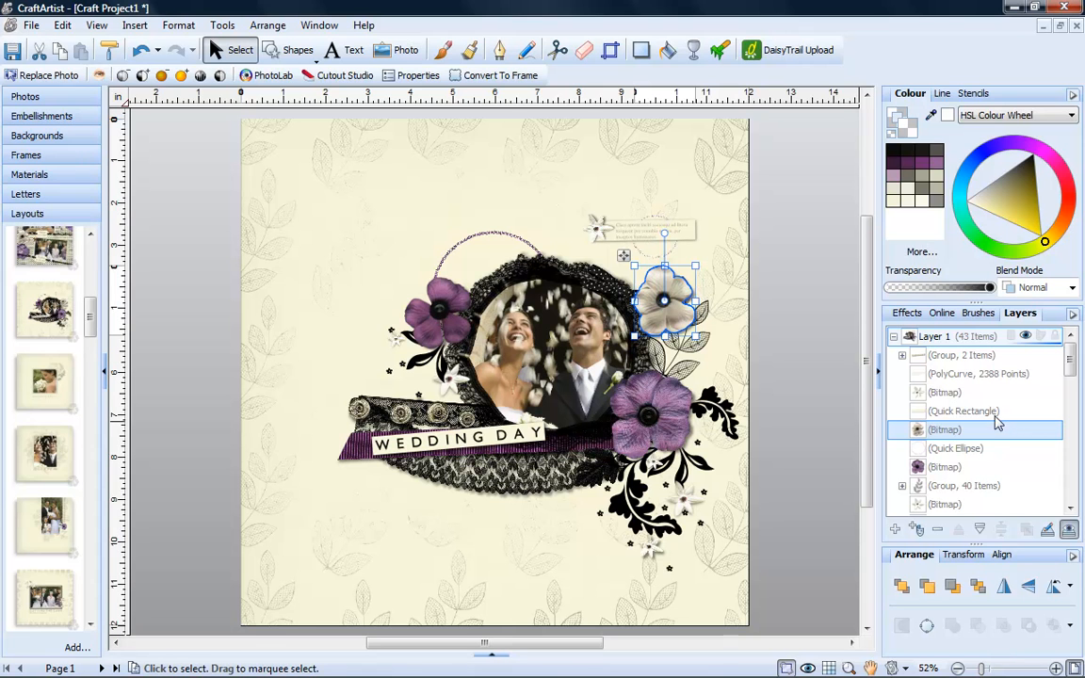
pyautogui.click(964, 411)
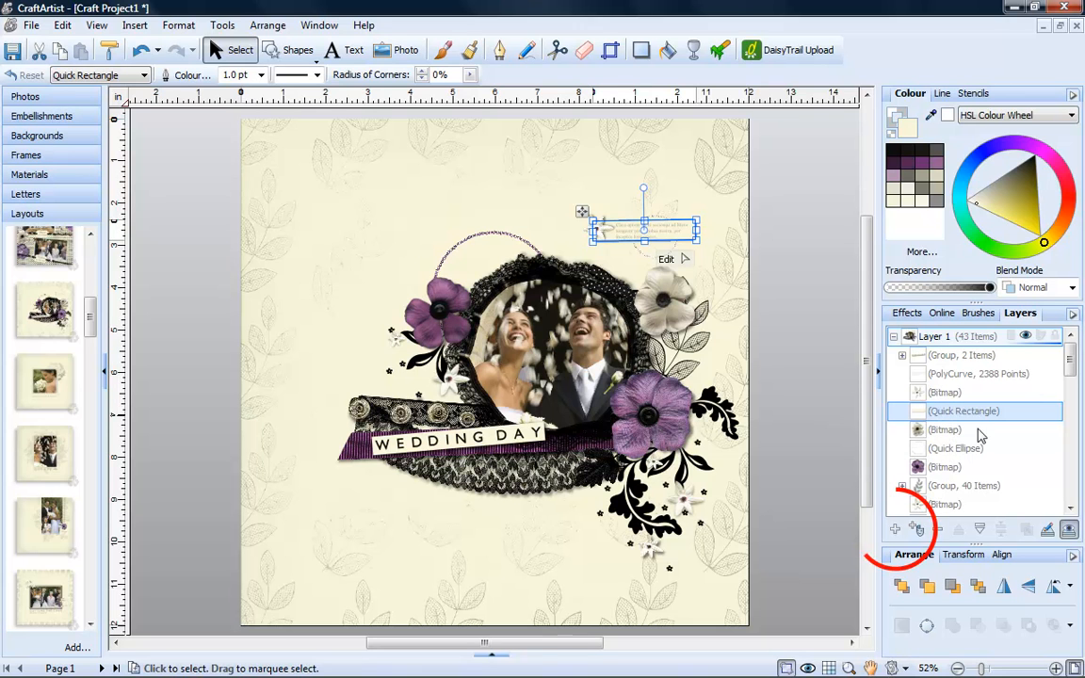
pyautogui.moveTo(895, 530)
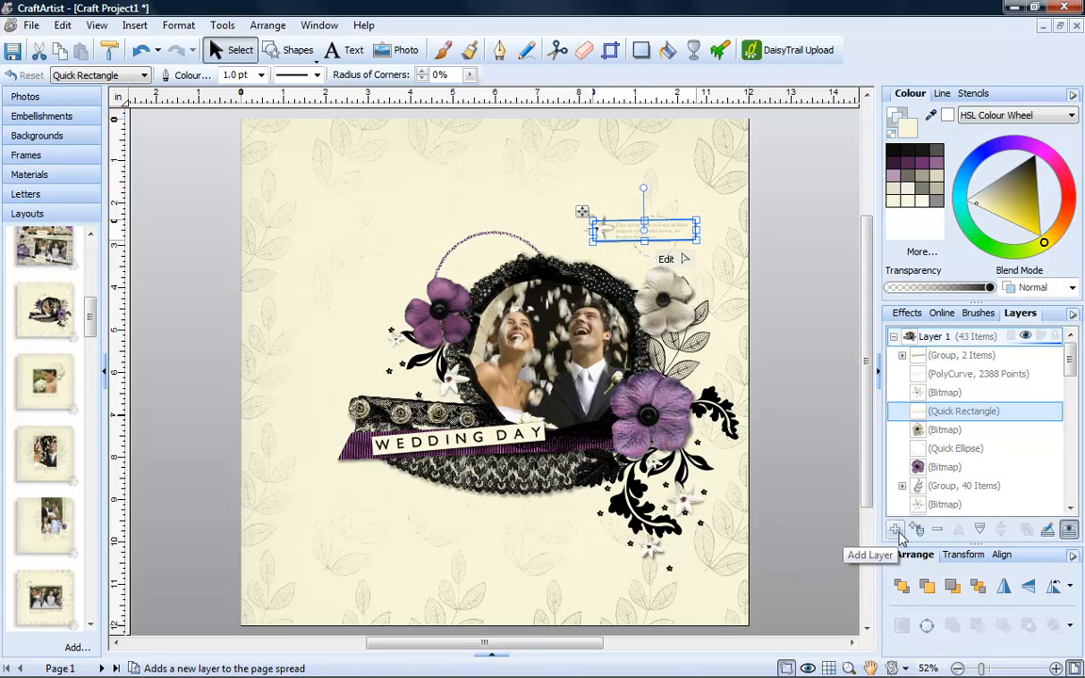
# - Add Layer 2, rotate the black leaf and place the purple flower beside the photo frame
pyautogui.click(895, 530)
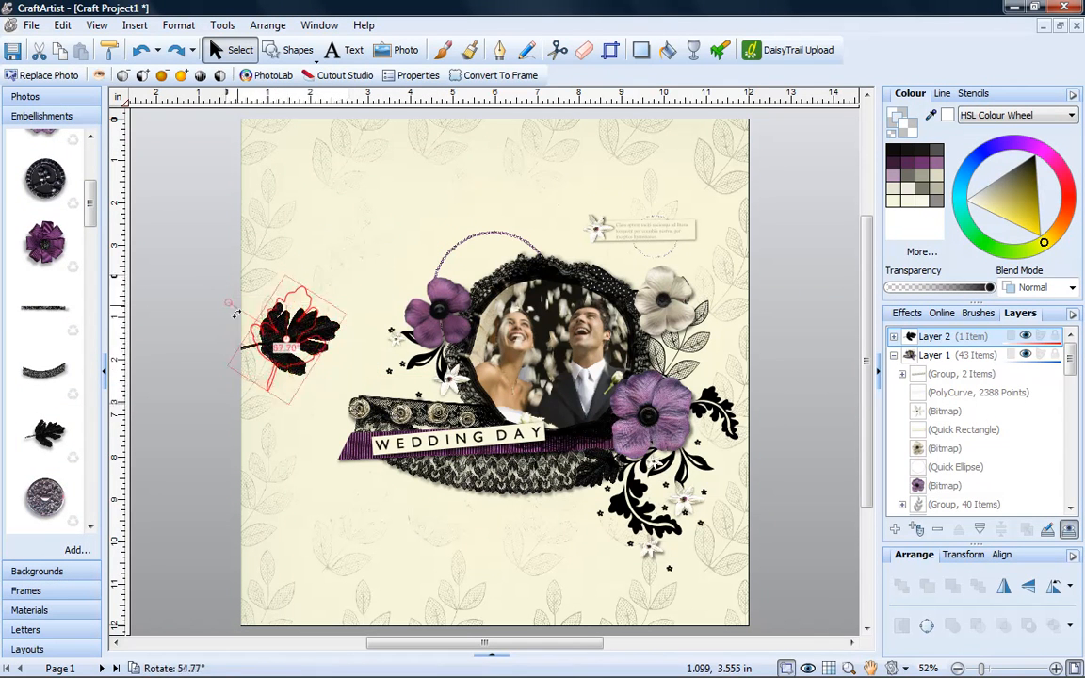
pyautogui.moveTo(301, 339); pyautogui.dragTo(396, 367)
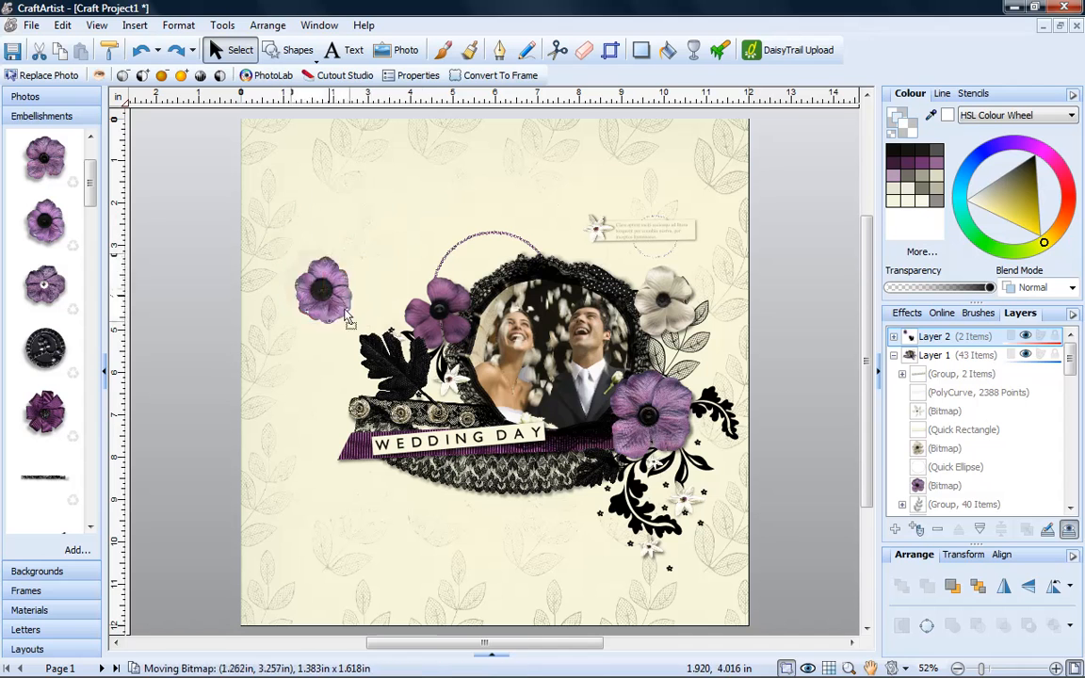
pyautogui.moveTo(325, 287); pyautogui.dragTo(414, 368)
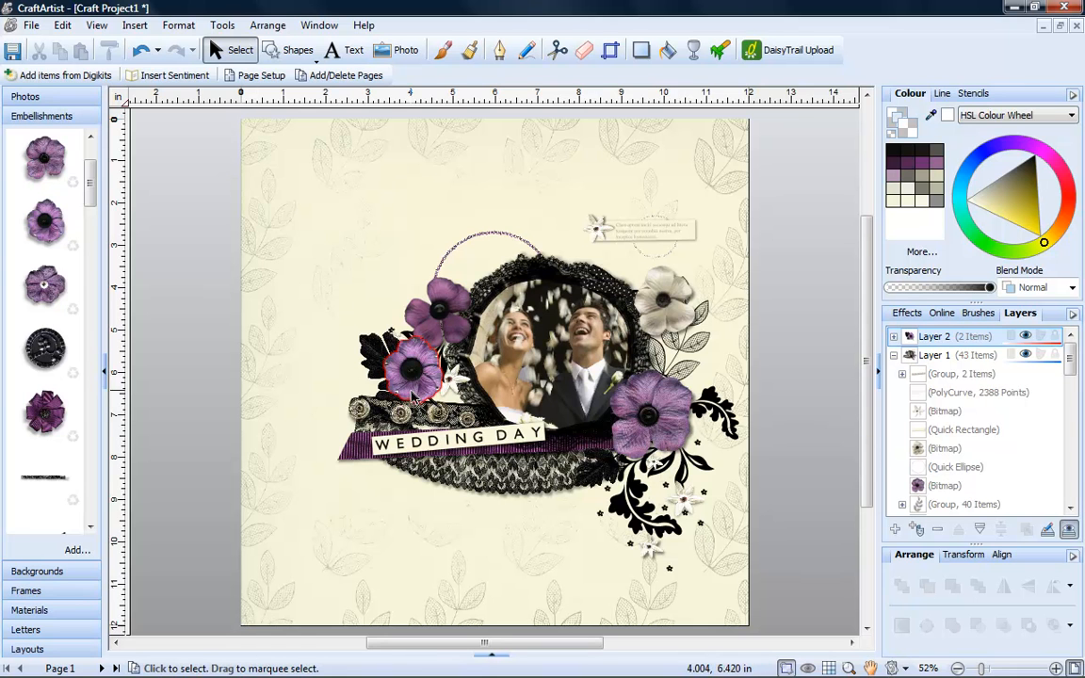
# - Deselect the flower, select Layer 1 and start renaming it, typing 'Em'
pyautogui.click(942, 355)
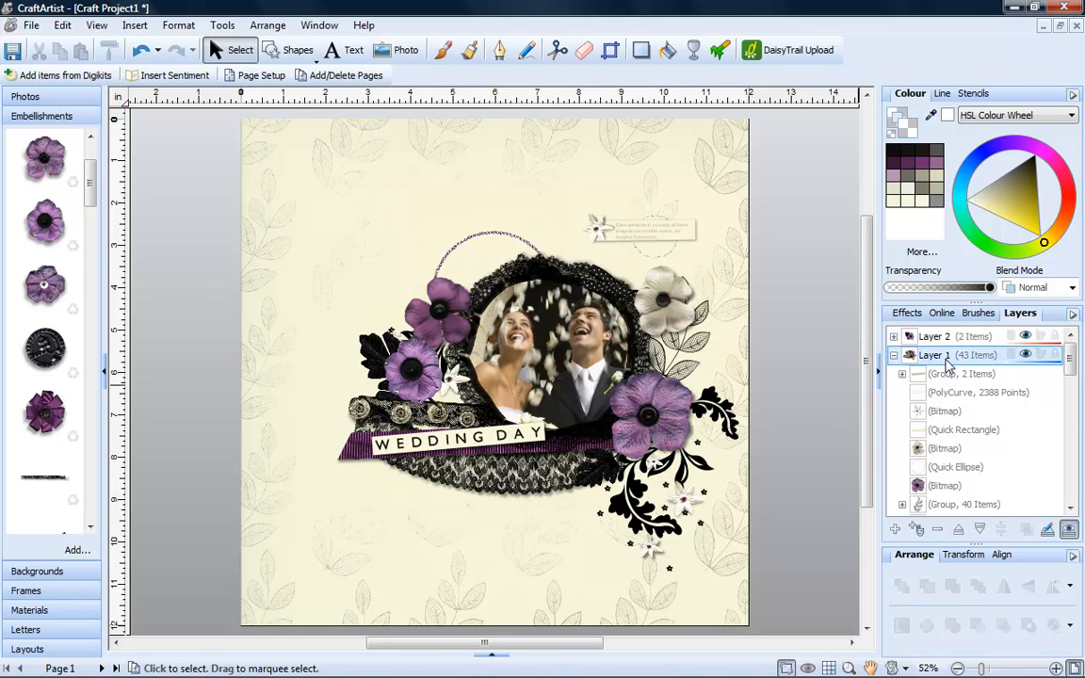
pyautogui.click(664, 301)
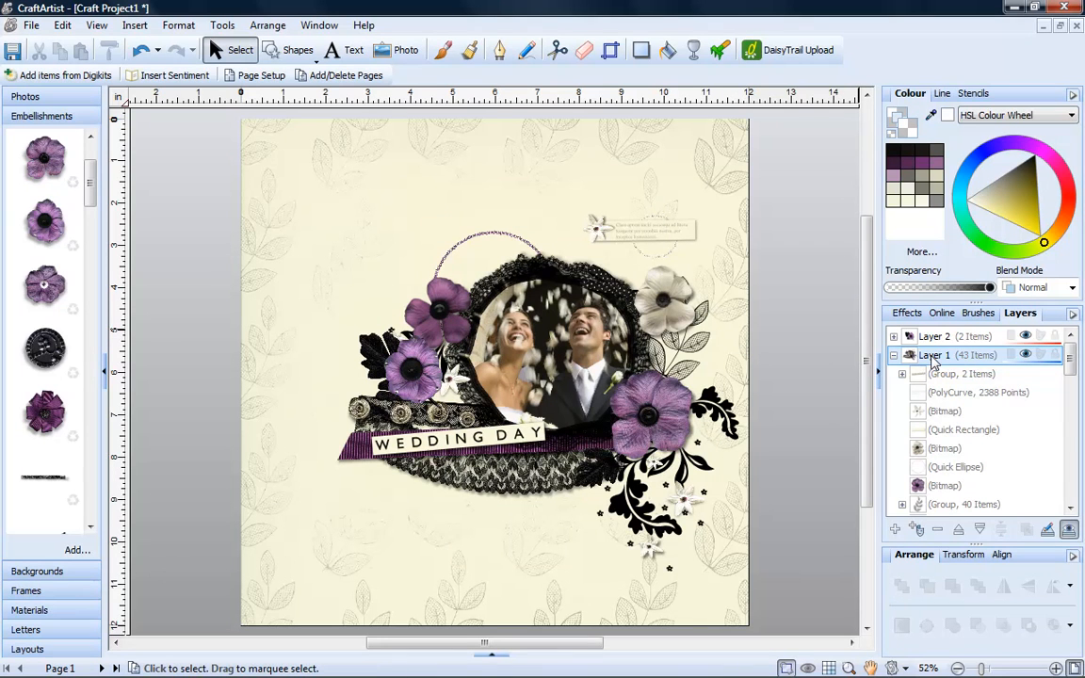
pyautogui.doubleClick(935, 355)
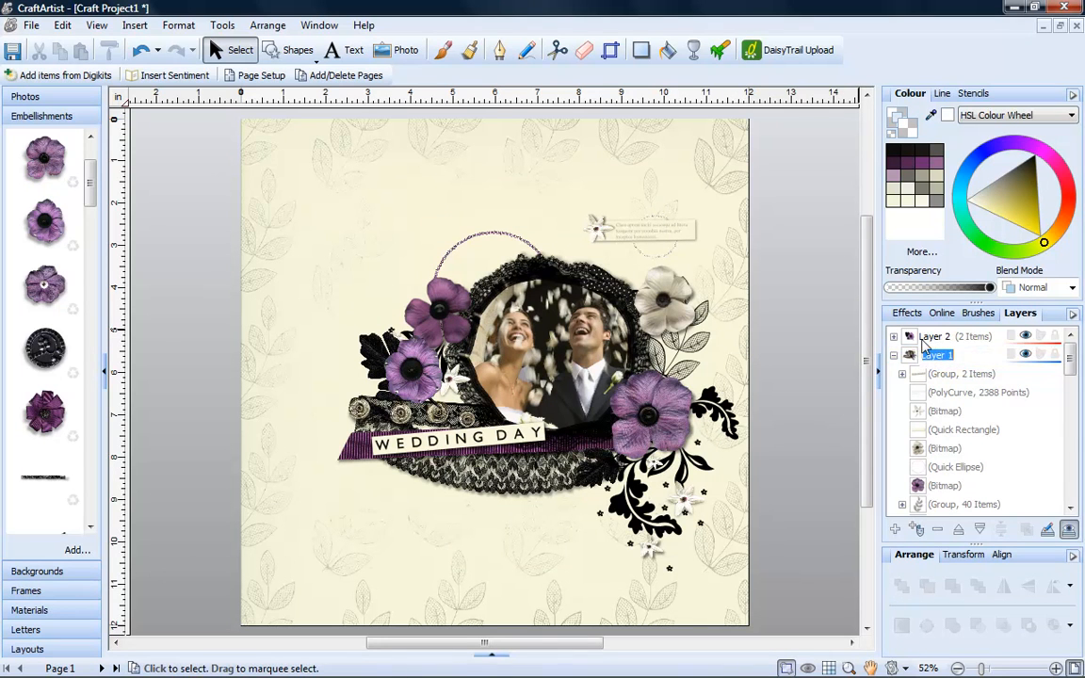
pyautogui.write('Embellishments')
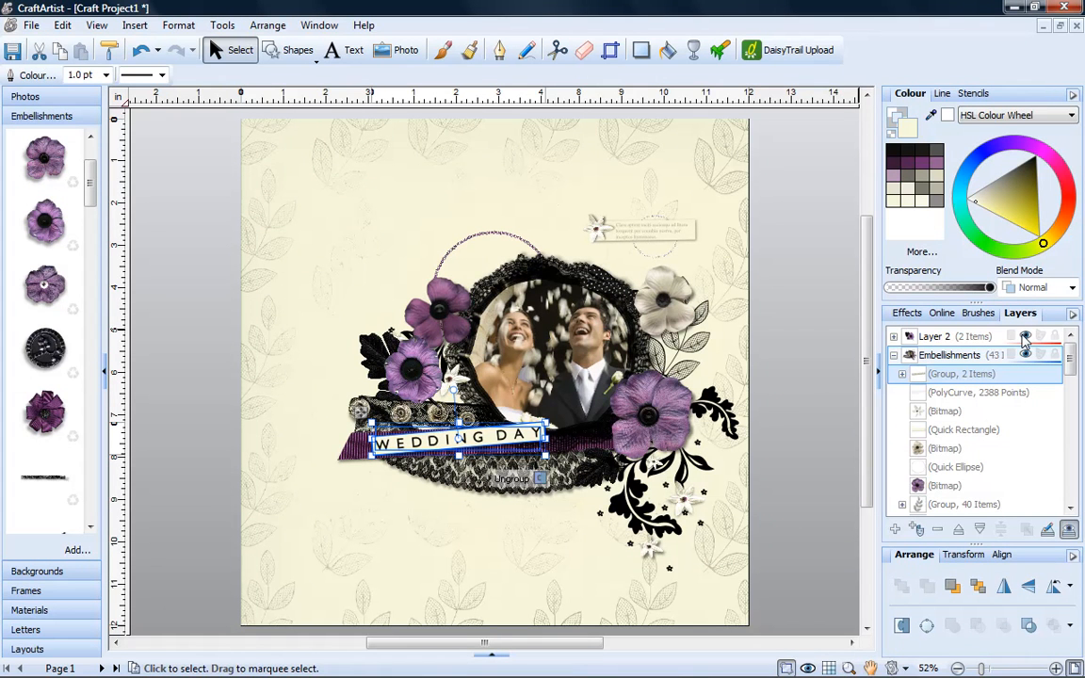
pyautogui.moveTo(1055, 341)
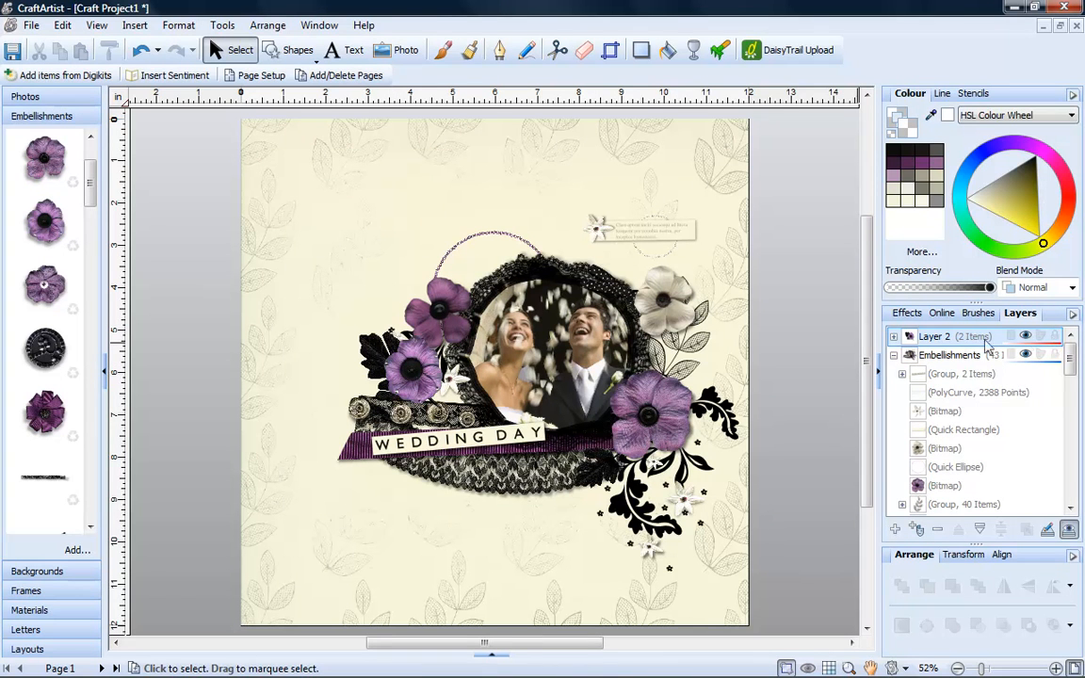
pyautogui.rightClick(954, 337)
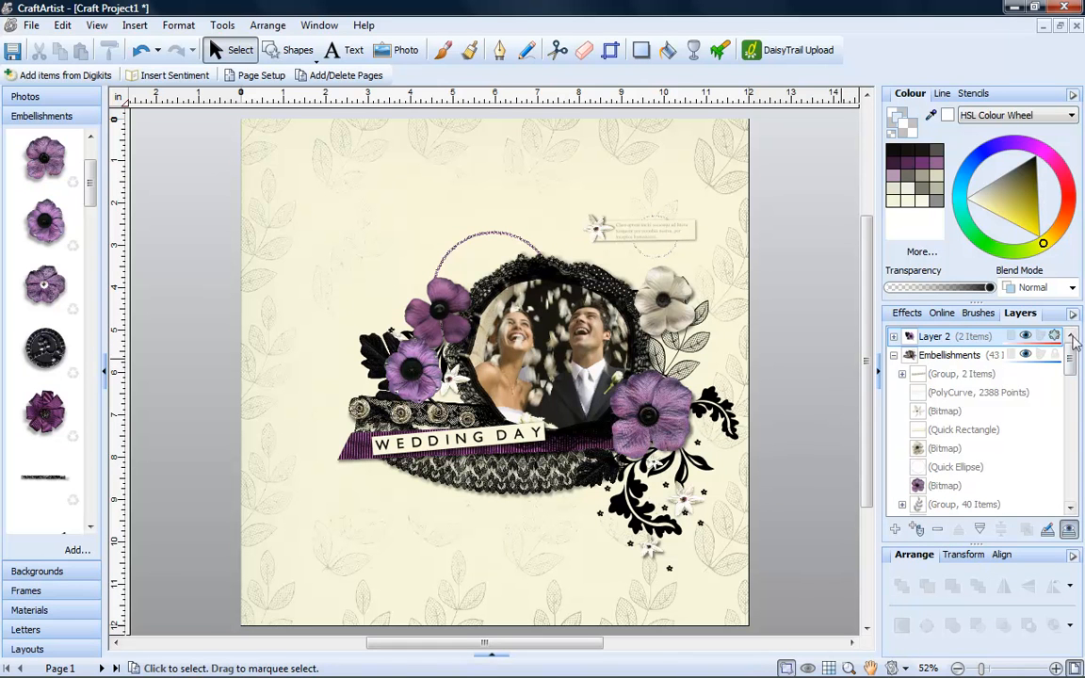
pyautogui.click(1043, 336)
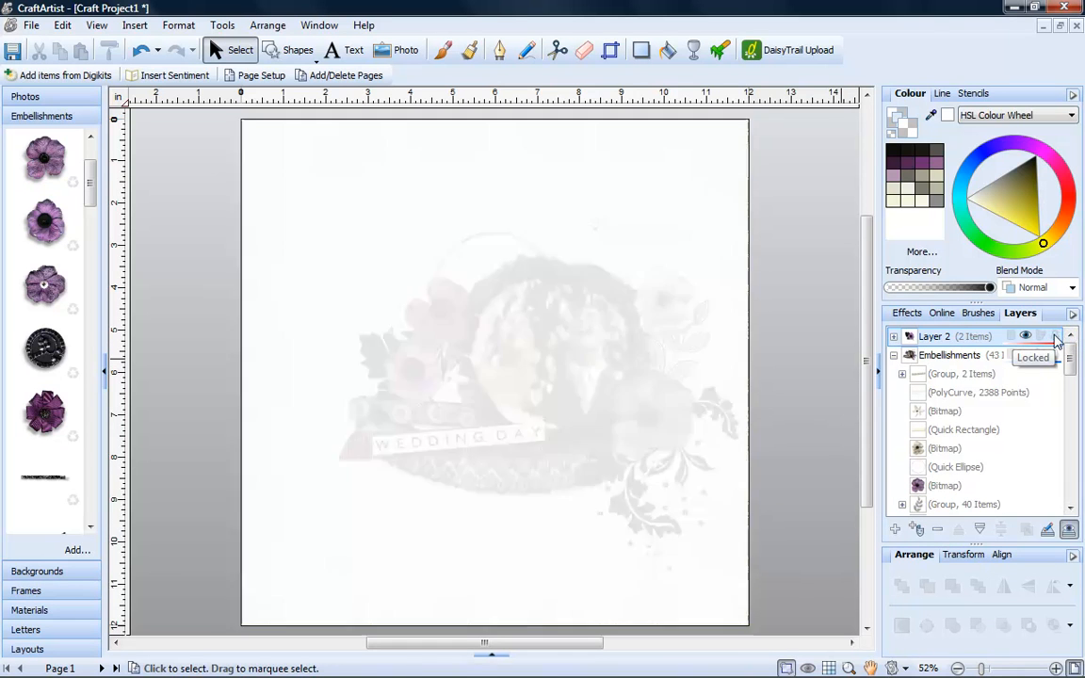
pyautogui.click(1025, 354)
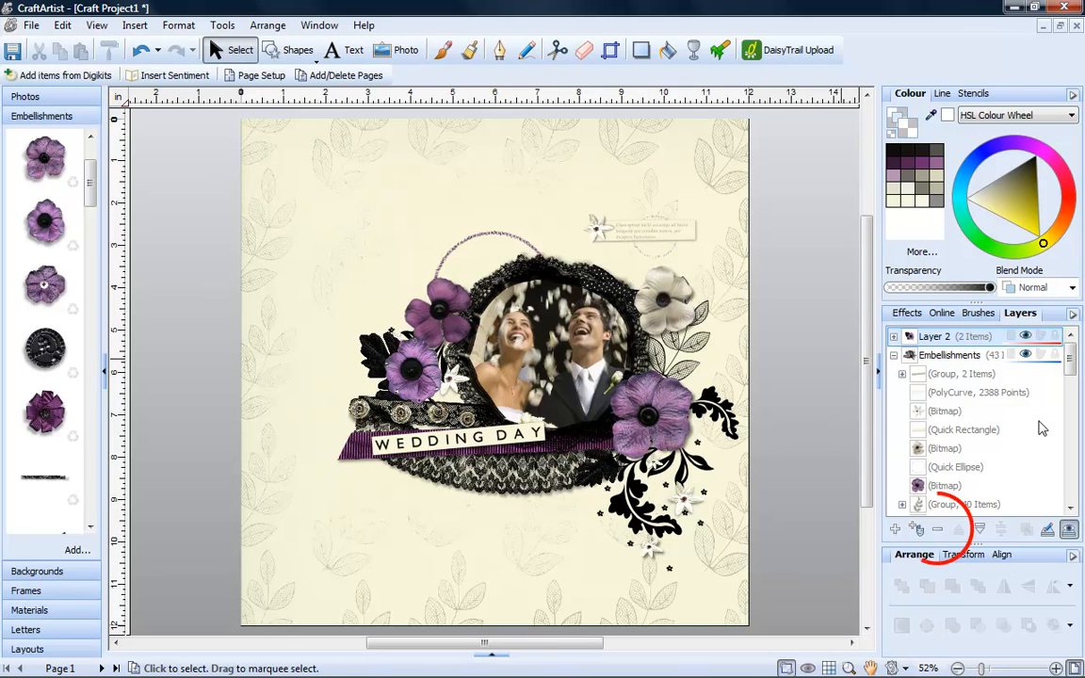
pyautogui.moveTo(937, 528)
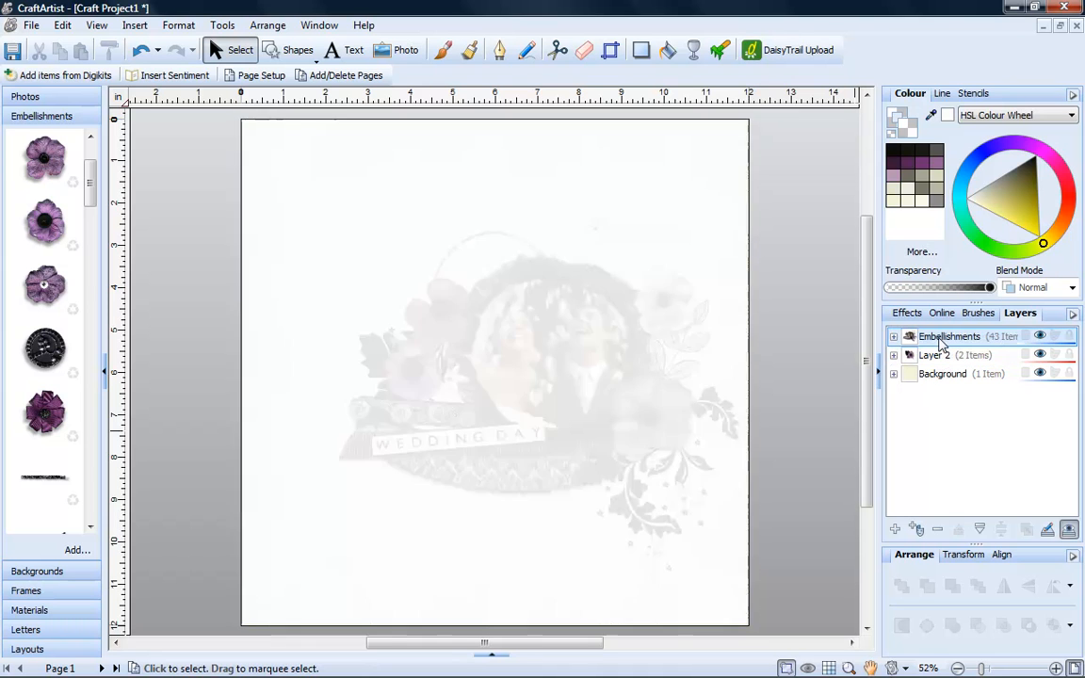
# - Move Layer 2 above Embellishments and make Embellishments the active layer
pyautogui.moveTo(948, 337); pyautogui.dragTo(948, 356)
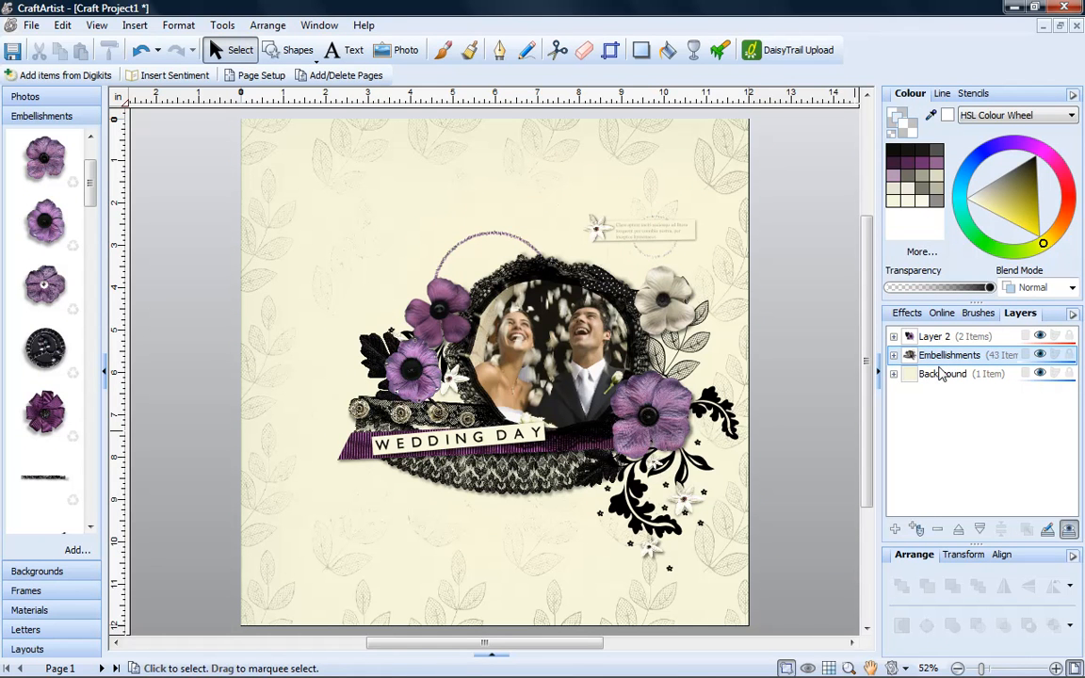
pyautogui.click(893, 356)
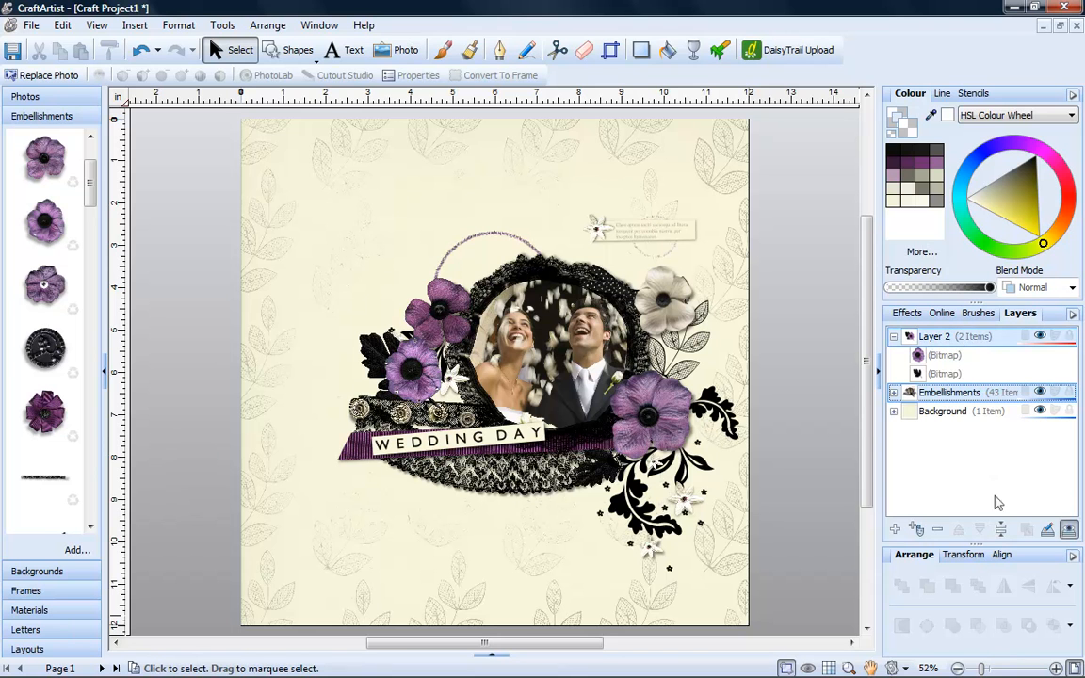
pyautogui.moveTo(1001, 530)
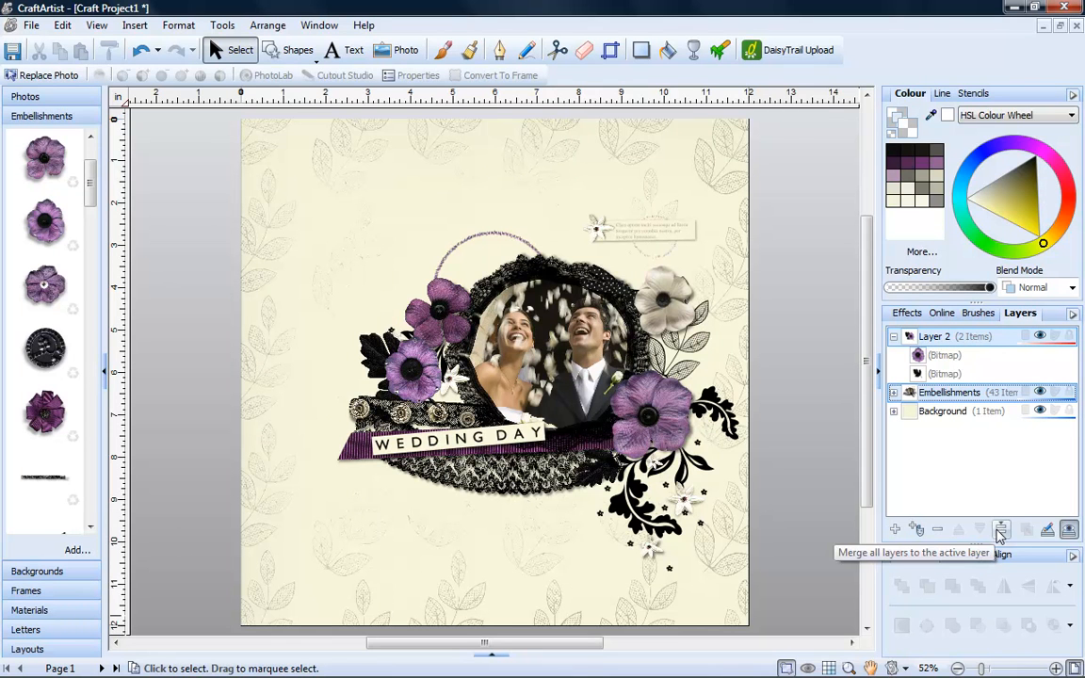
pyautogui.click(1001, 529)
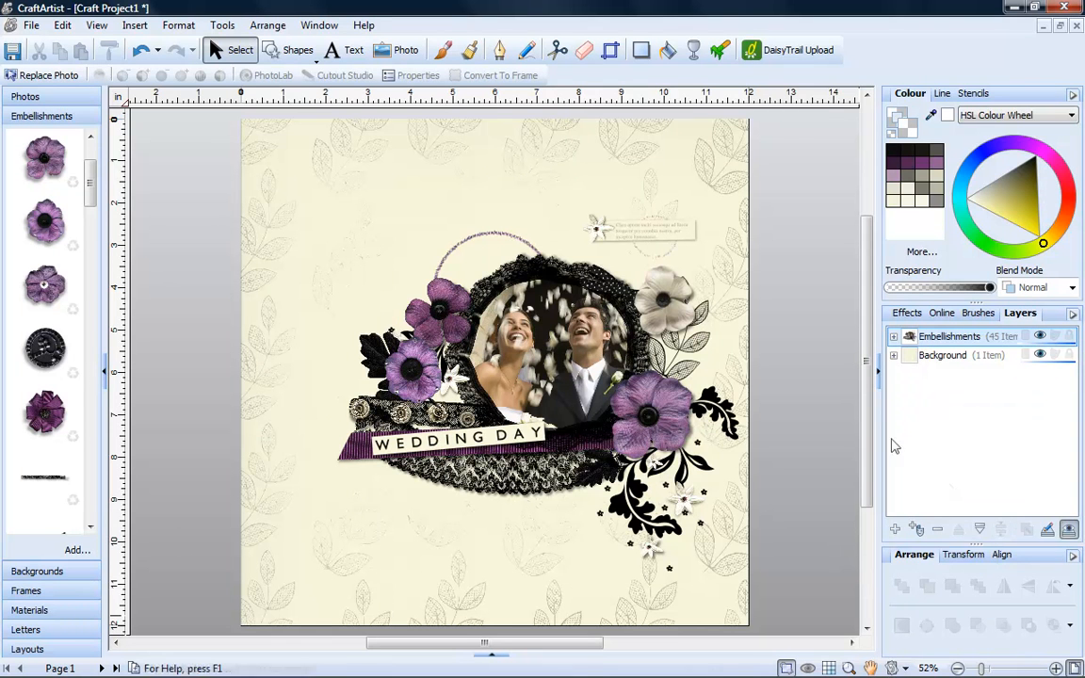
pyautogui.moveTo(143, 51)
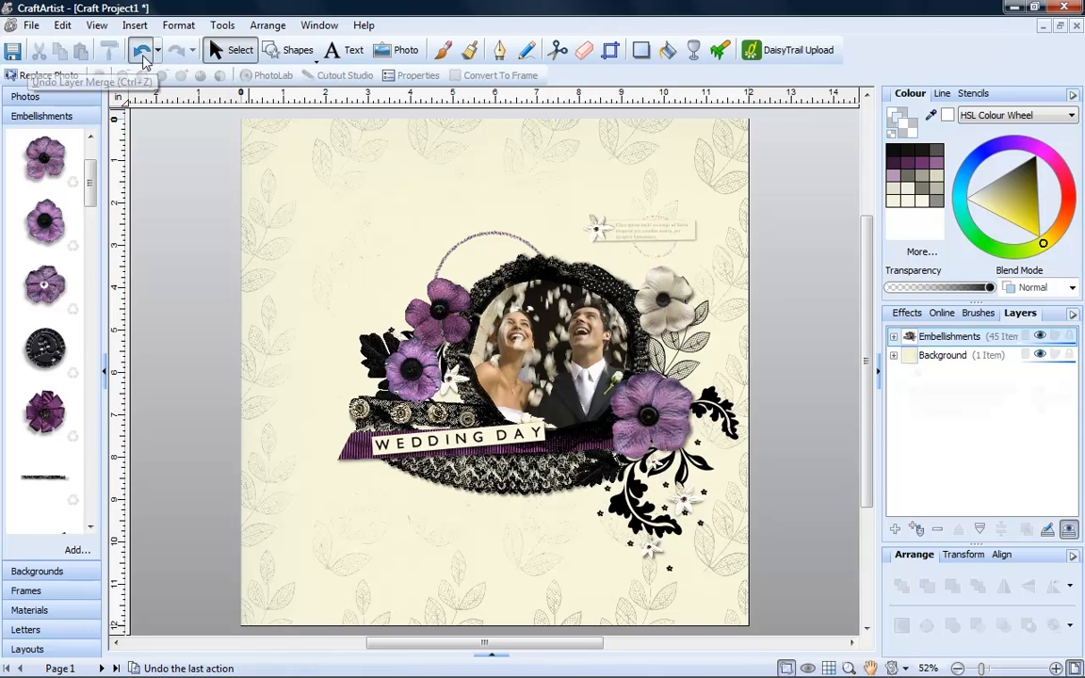
pyautogui.click(141, 50)
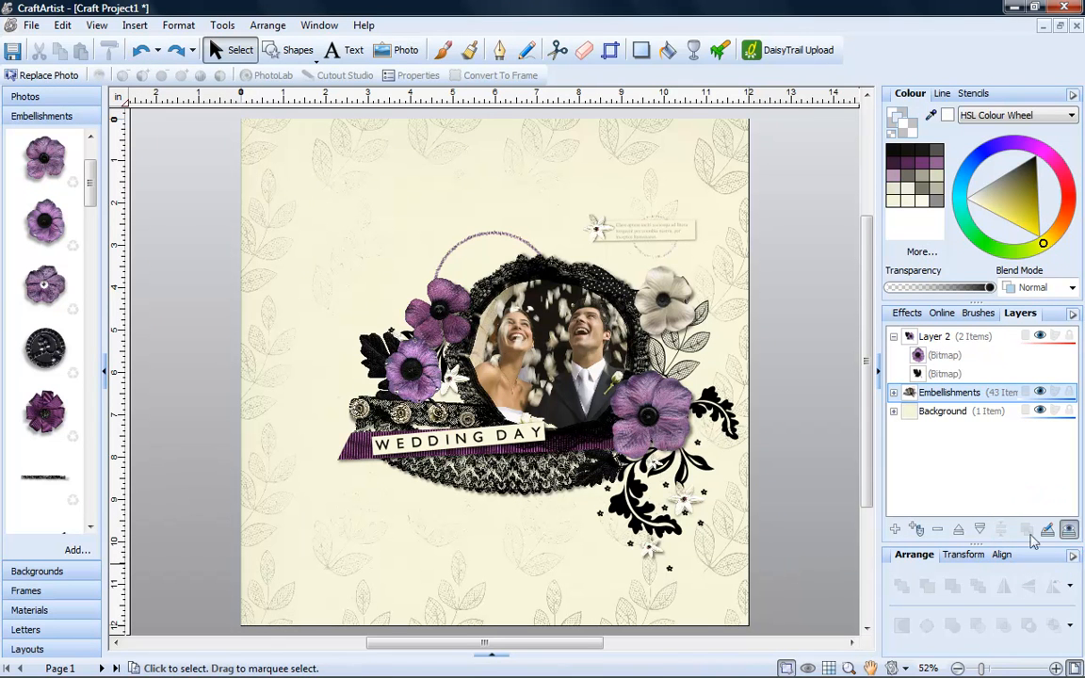
pyautogui.moveTo(1047, 530)
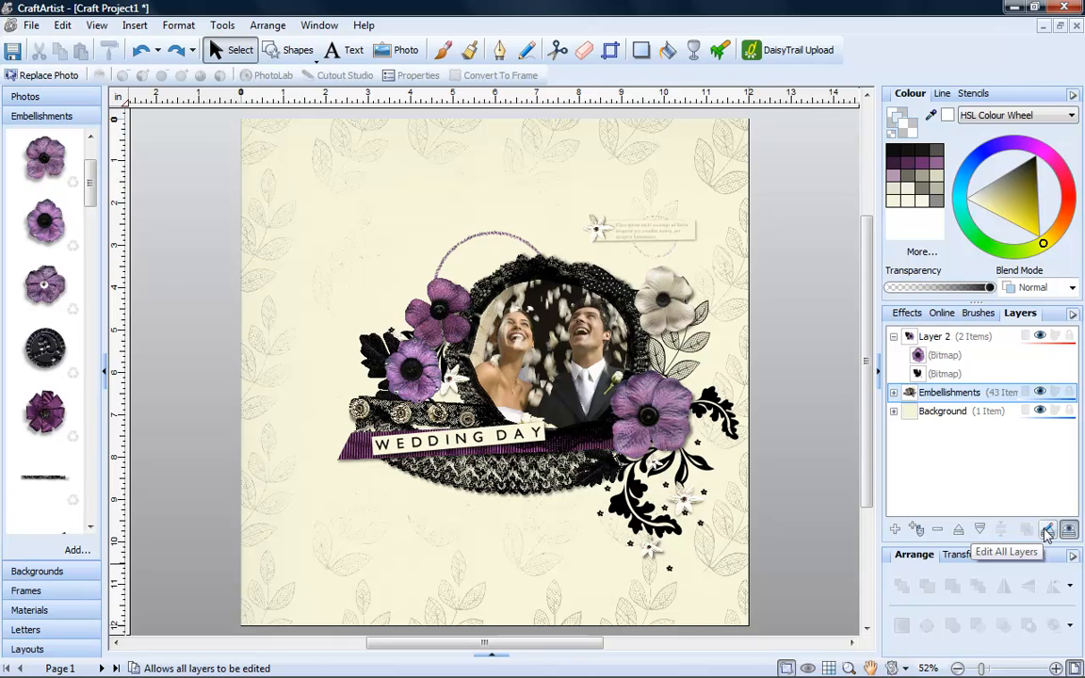
pyautogui.click(1045, 529)
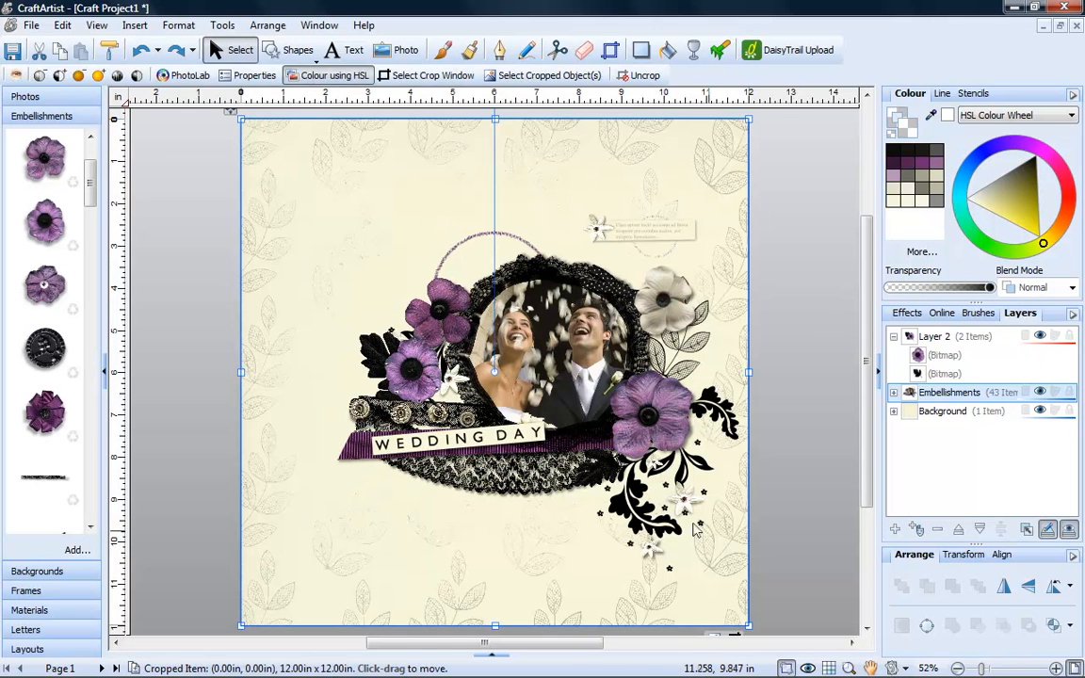
pyautogui.click(546, 354)
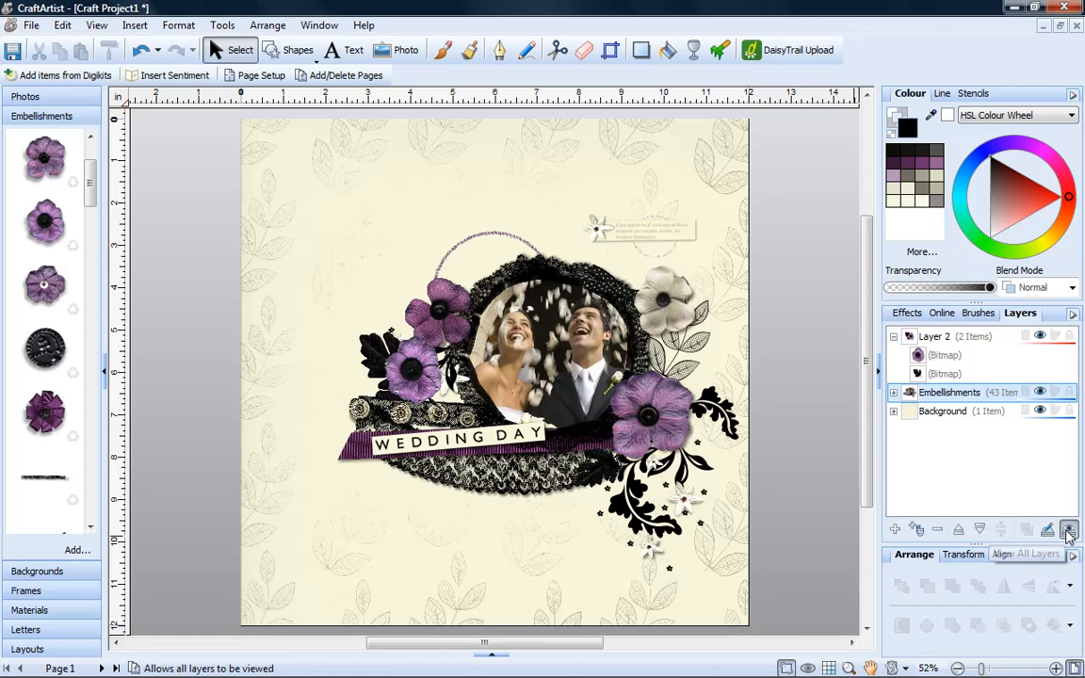
pyautogui.click(1069, 529)
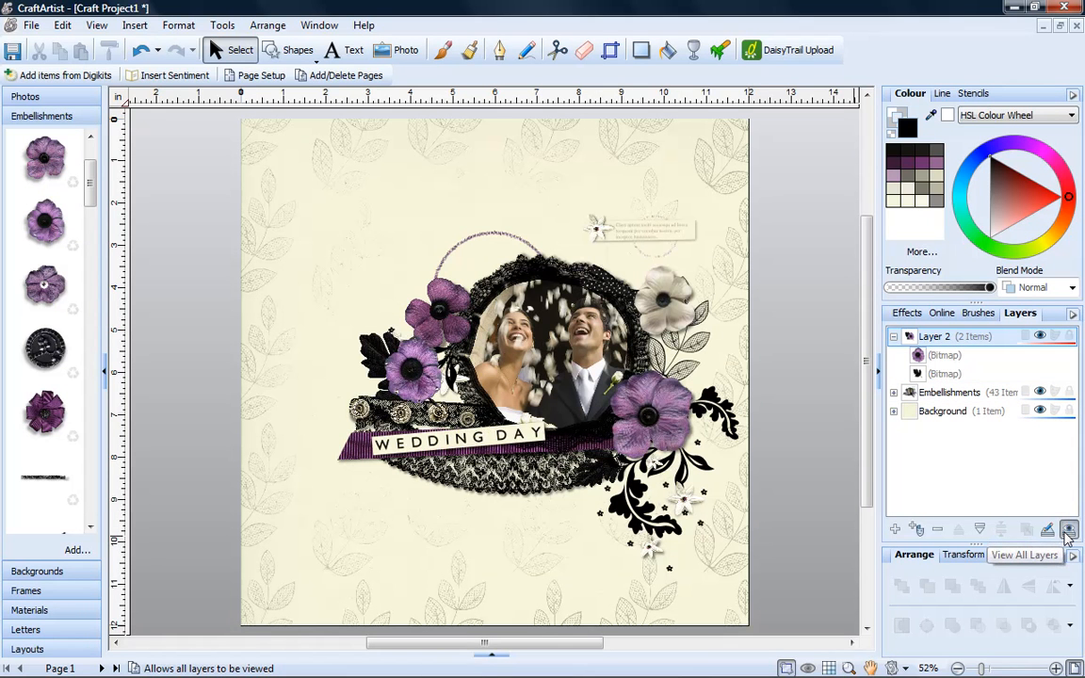
pyautogui.click(1069, 530)
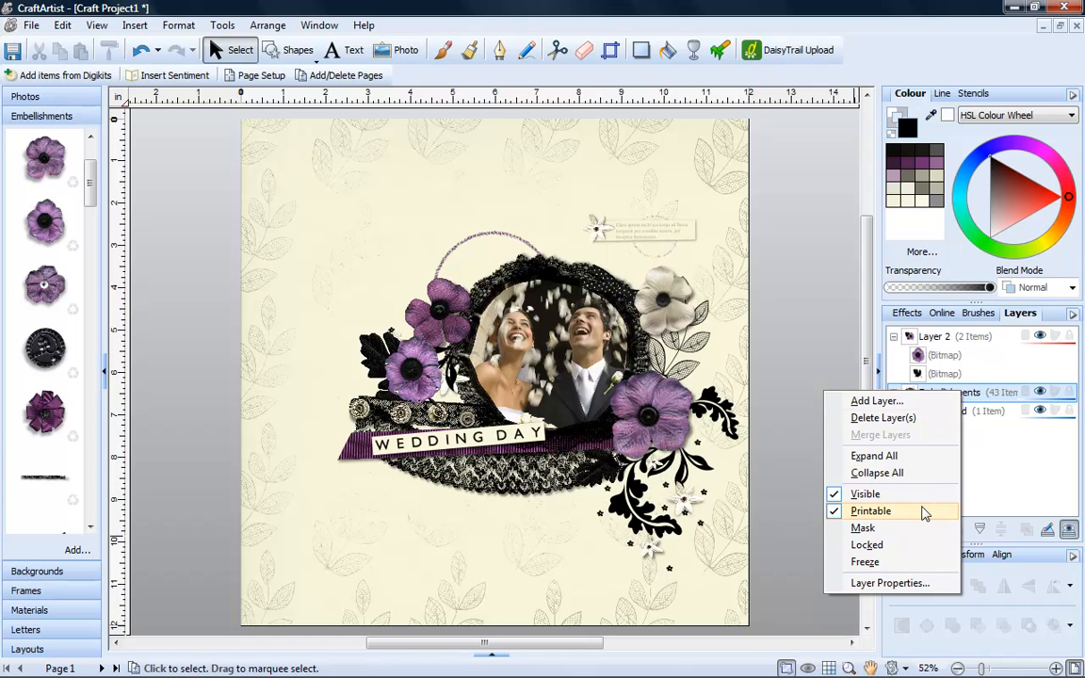
pyautogui.moveTo(994, 396)
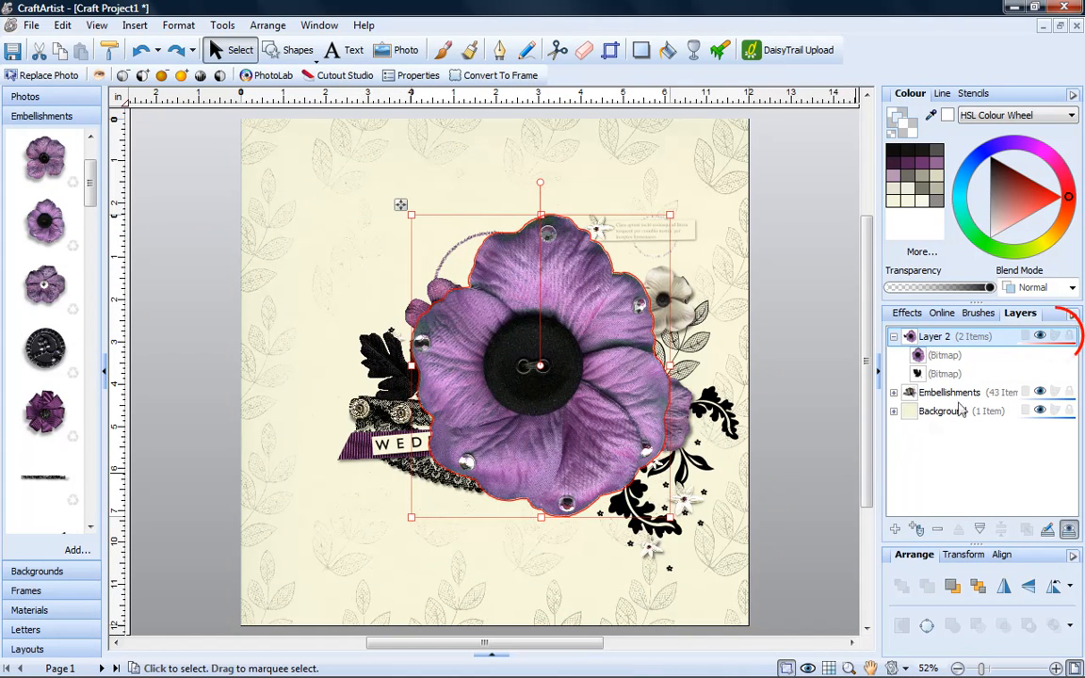
# - Select the small purple flower bitmap listed under Layer 2
pyautogui.click(1053, 337)
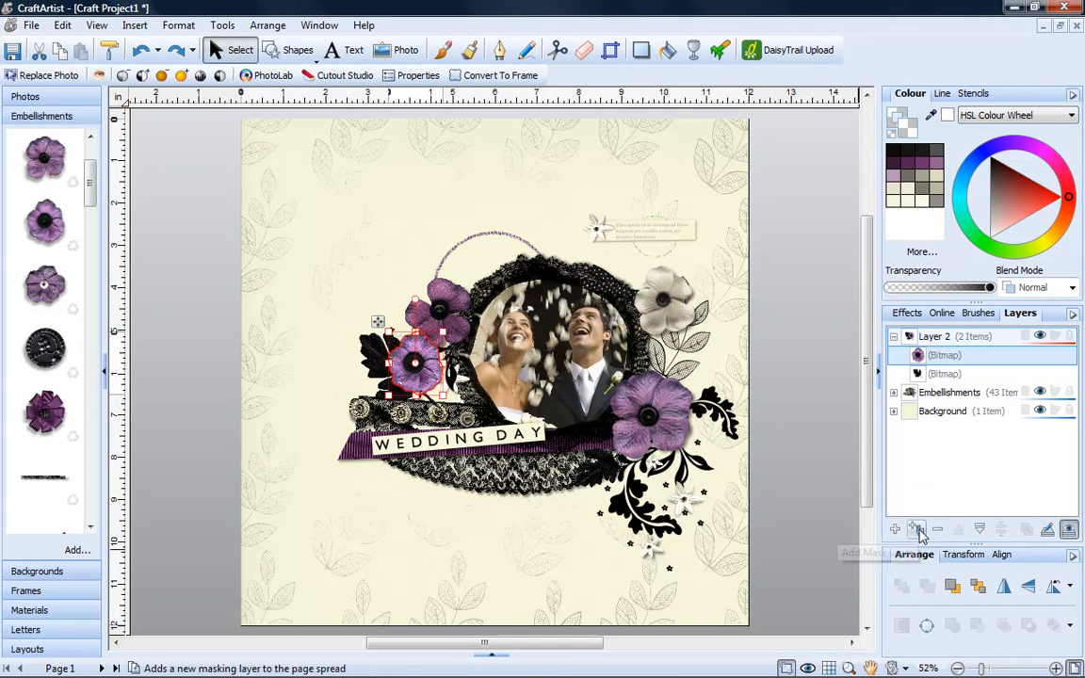
pyautogui.click(917, 529)
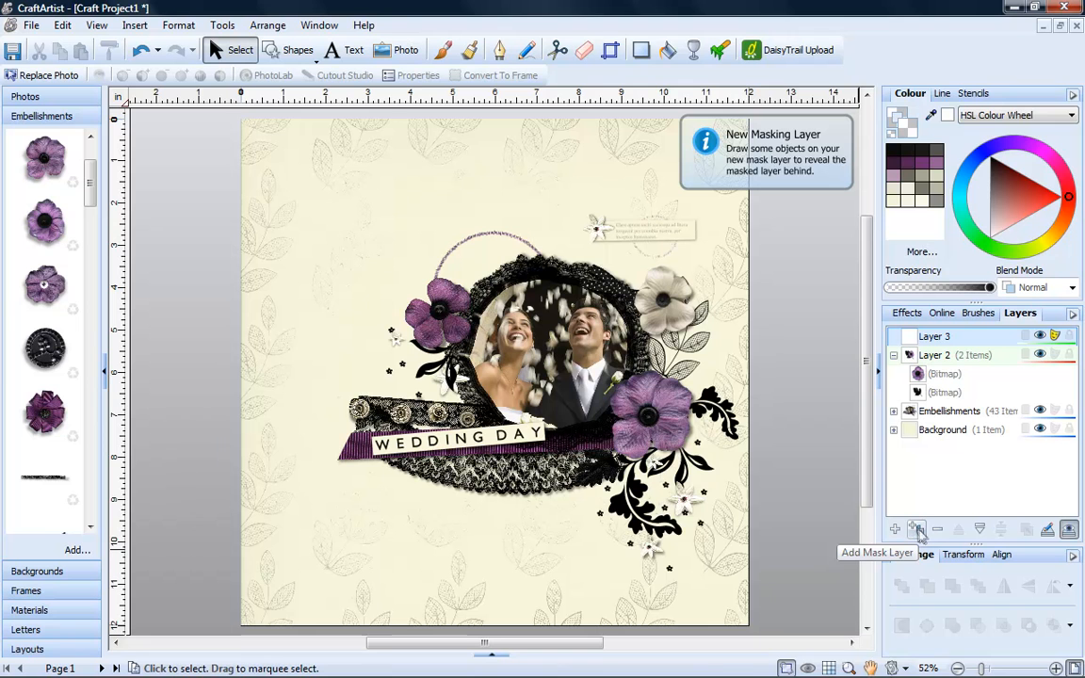
pyautogui.click(443, 50)
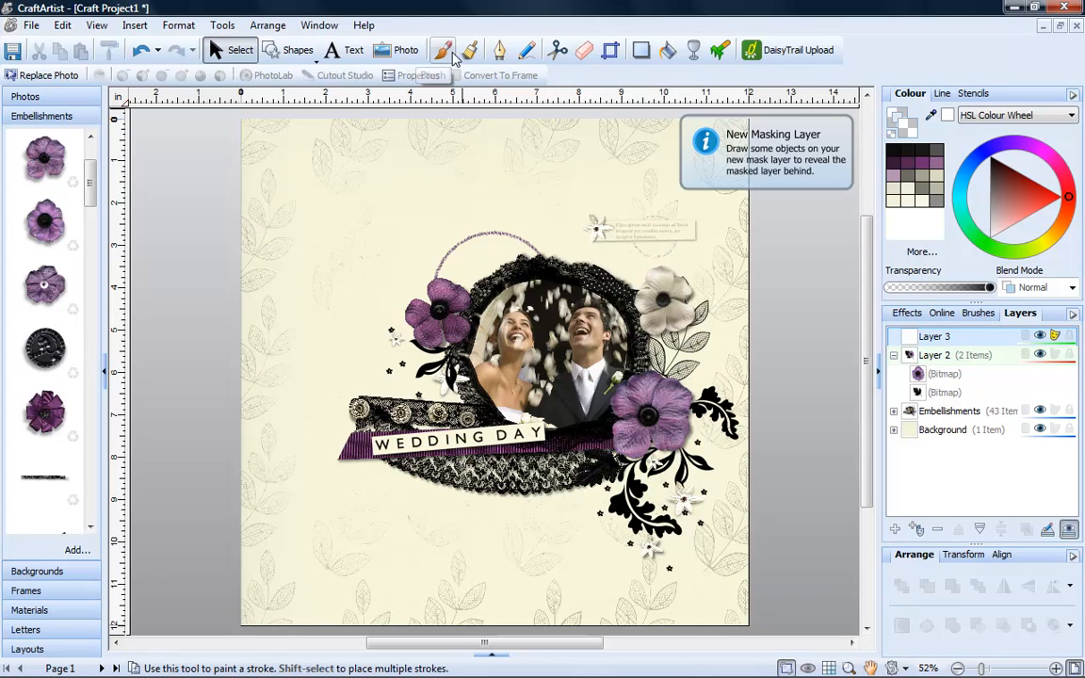
pyautogui.moveTo(334, 339); pyautogui.dragTo(419, 344)
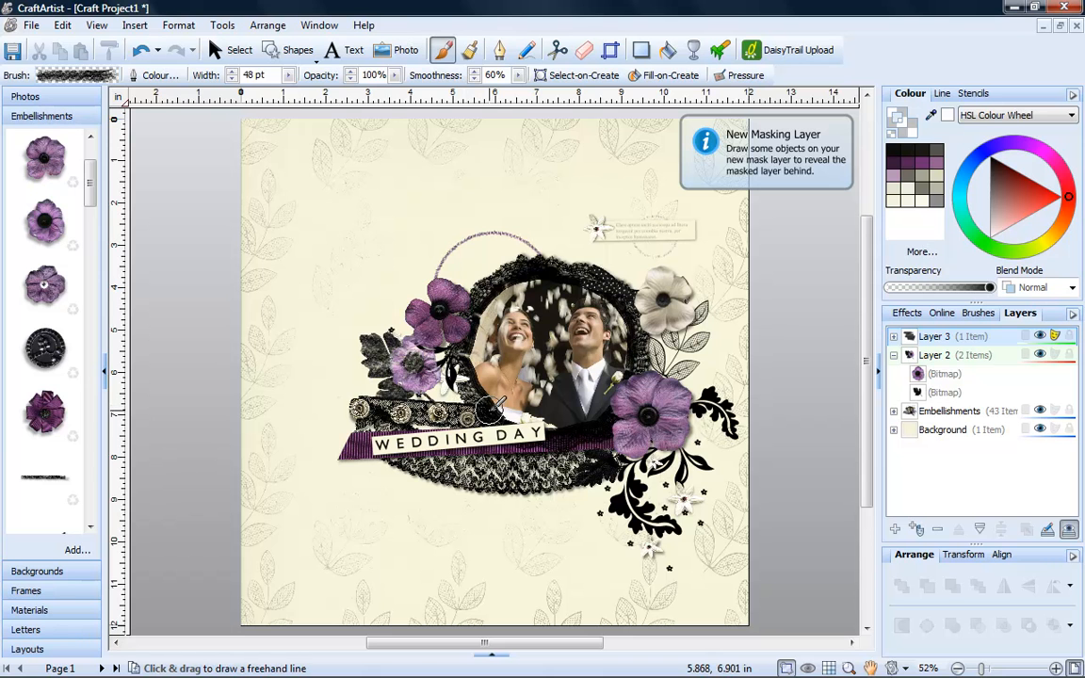
pyautogui.moveTo(938, 528)
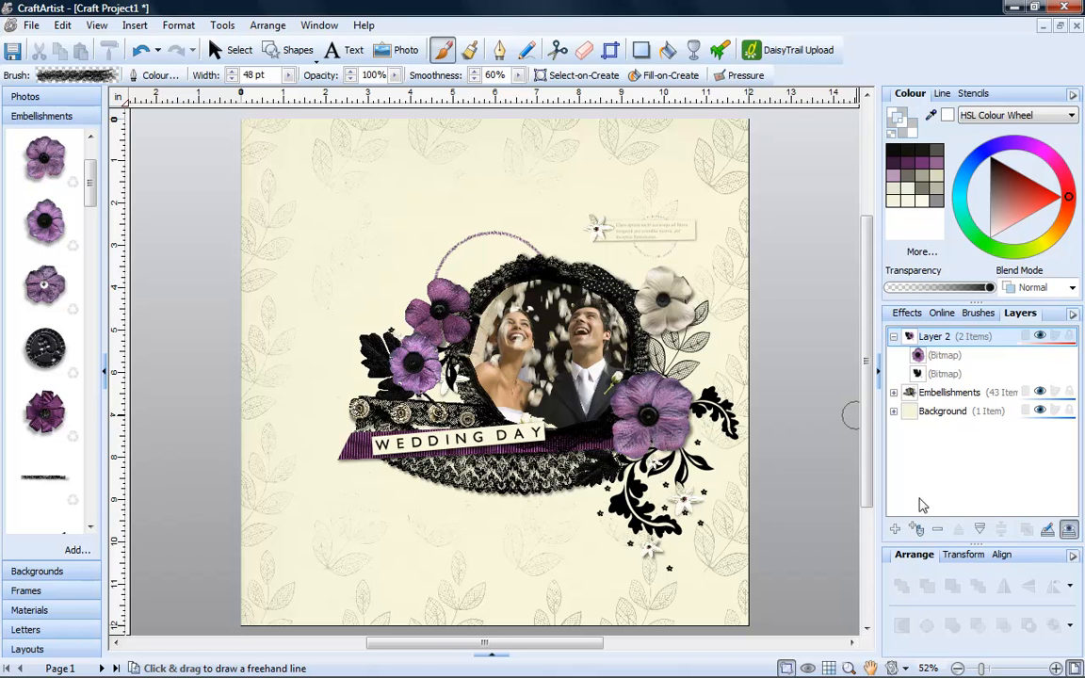
# - Open Layer 2's properties and set its layer colour to purple
pyautogui.doubleClick(934, 336)
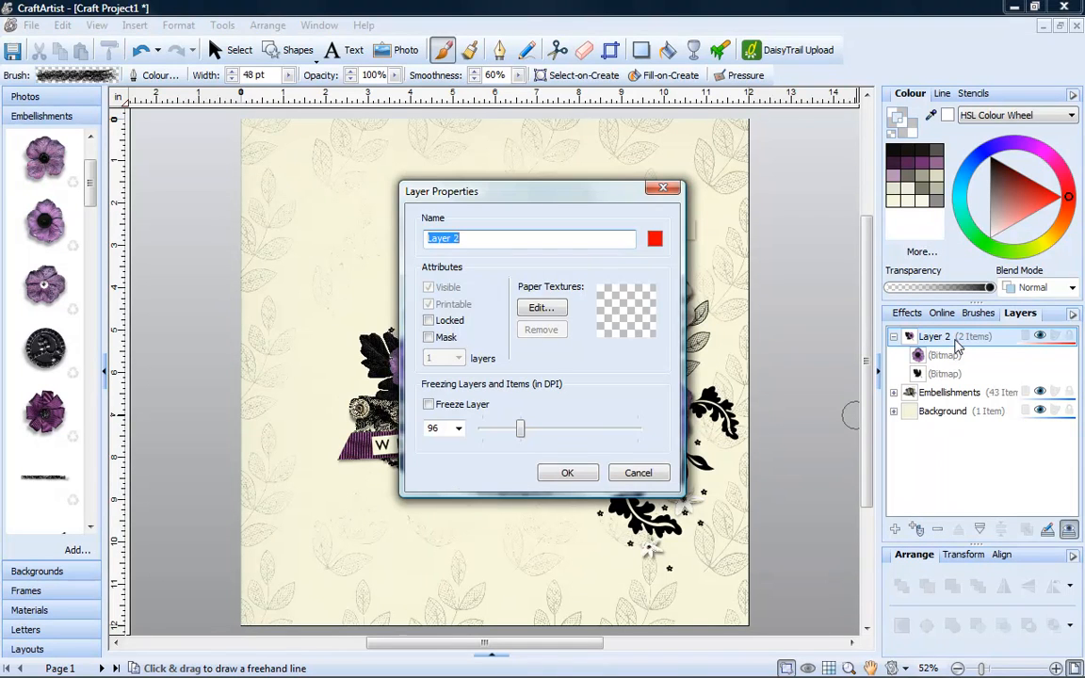
pyautogui.moveTo(655, 238)
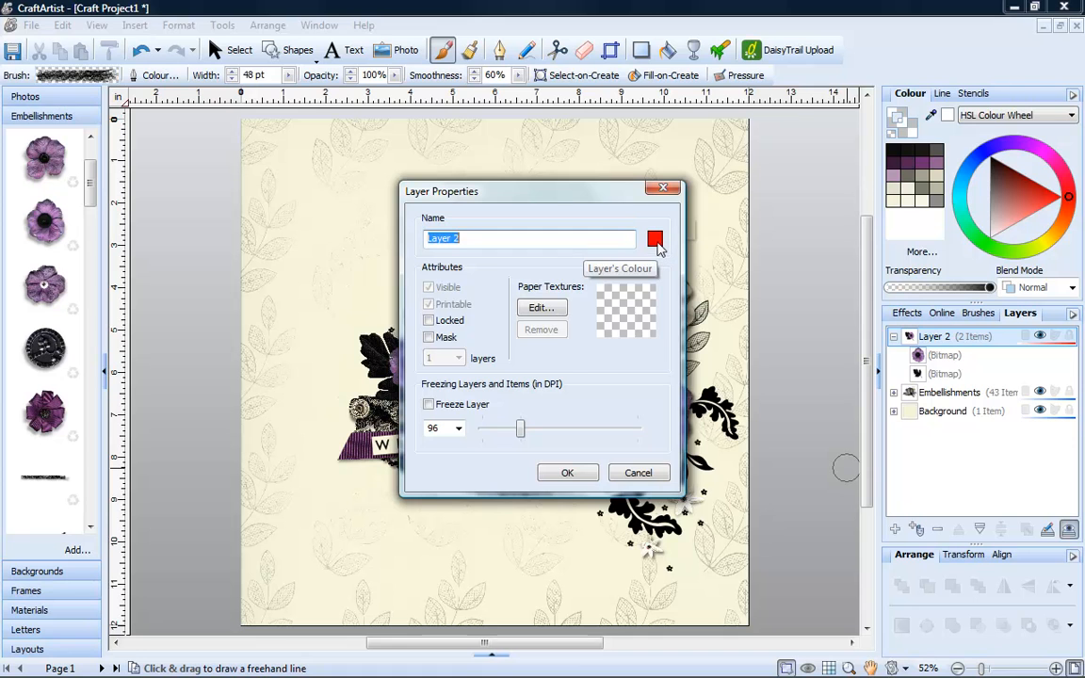
pyautogui.click(655, 238)
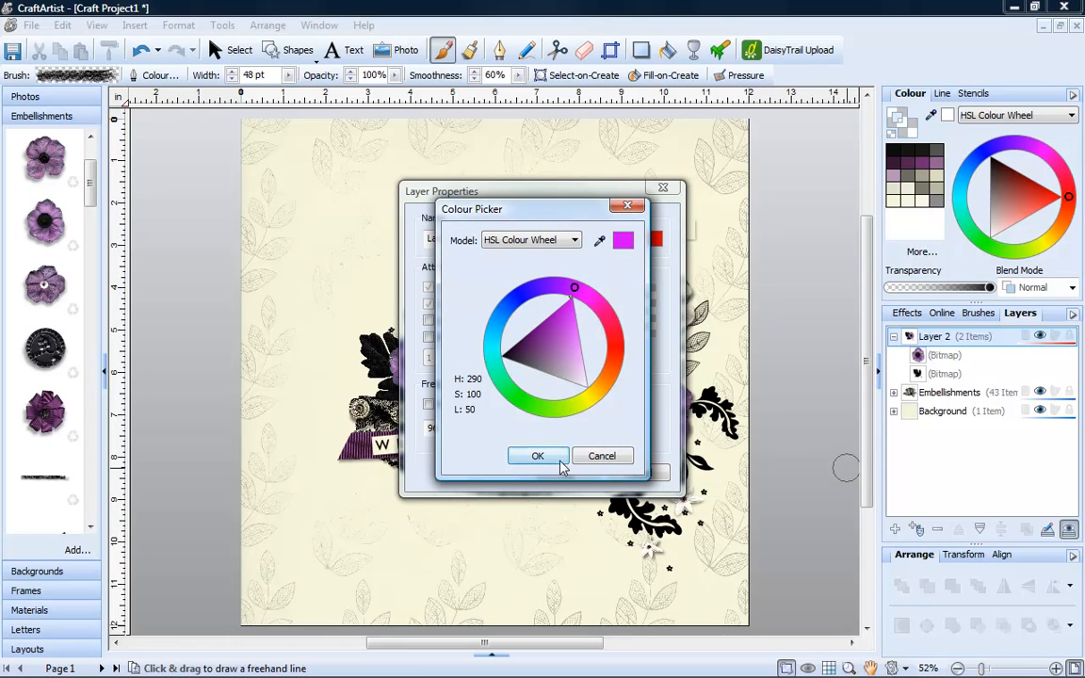
pyautogui.click(538, 456)
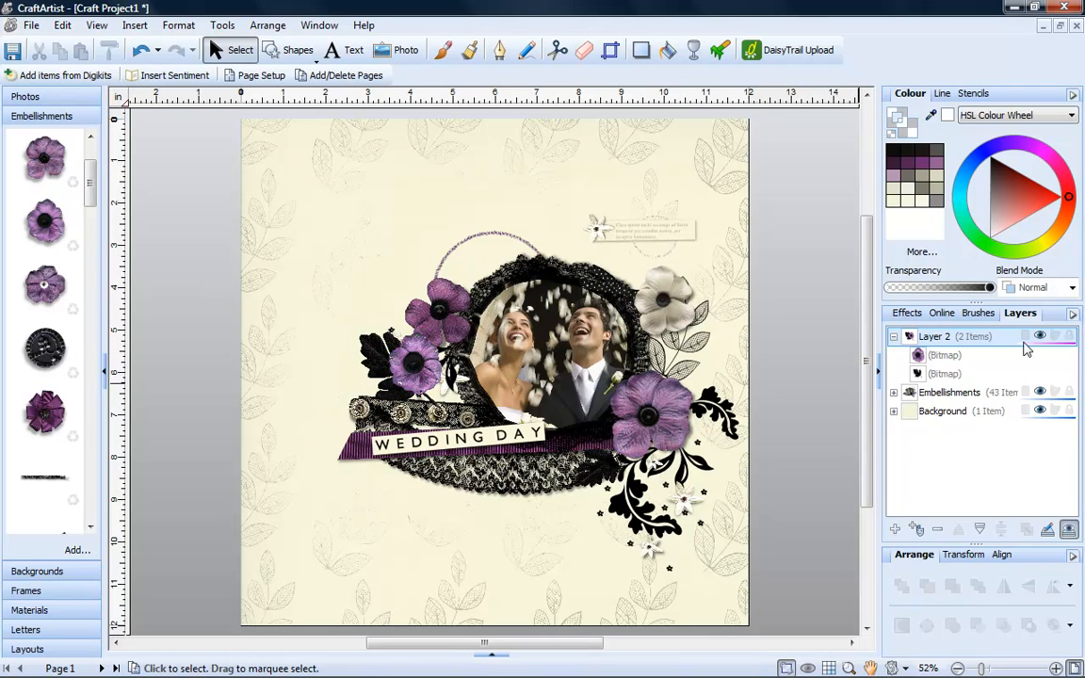
pyautogui.moveTo(1045, 351)
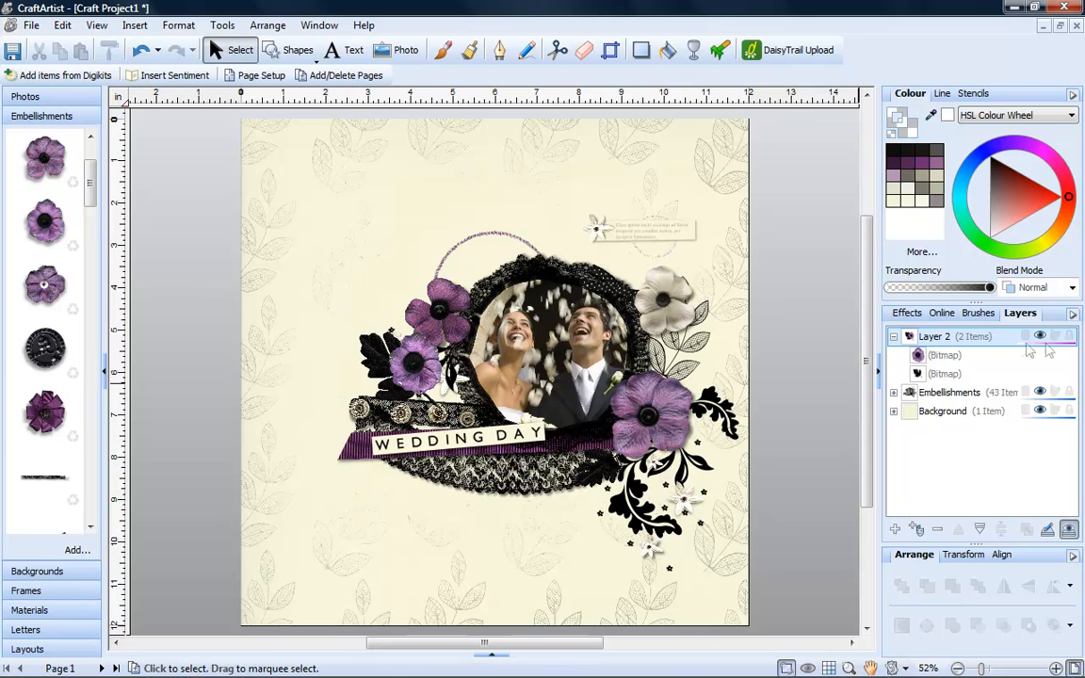
pyautogui.moveTo(1022, 361)
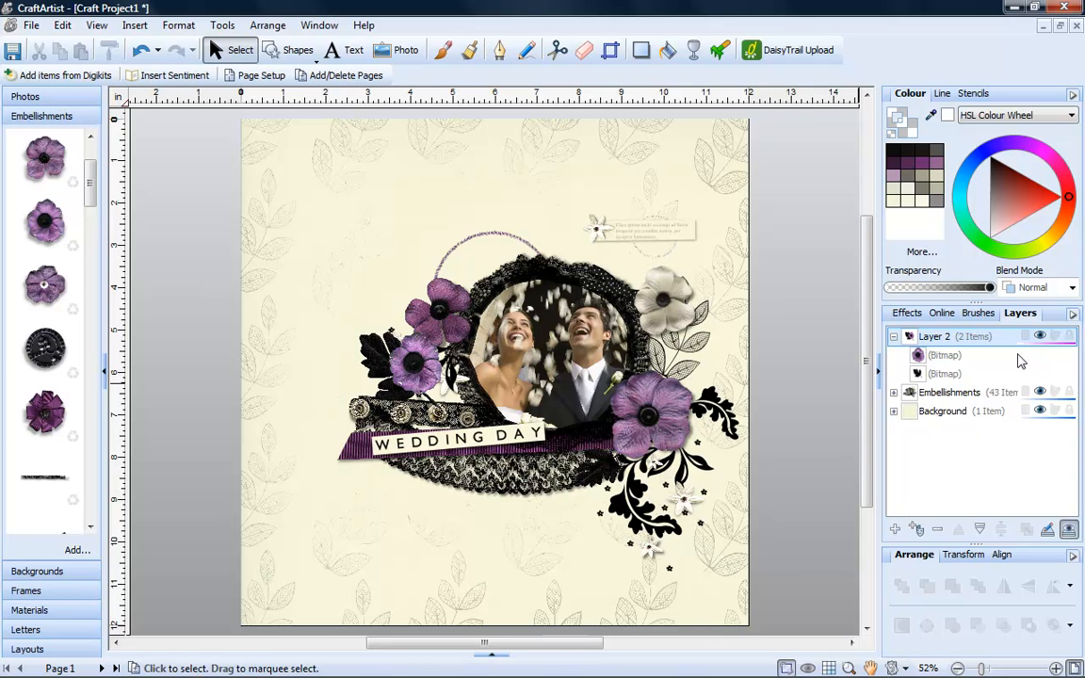